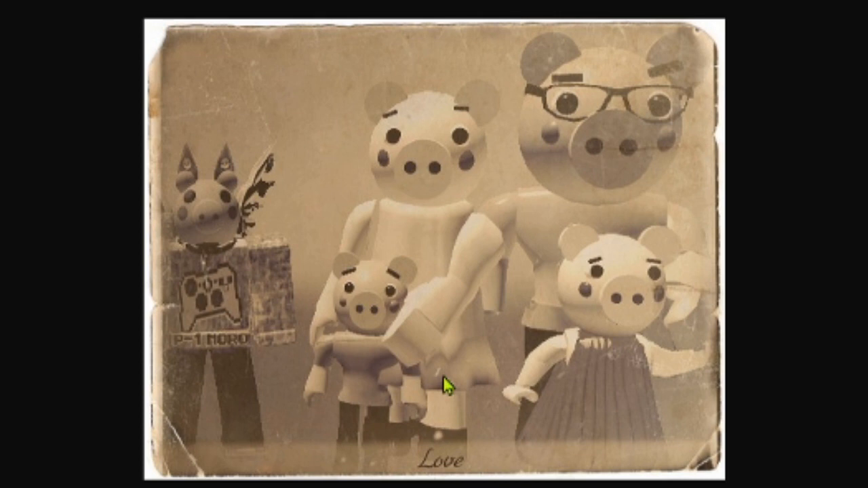
{"action": "mouse_move", "coordinate": [307, 317]}
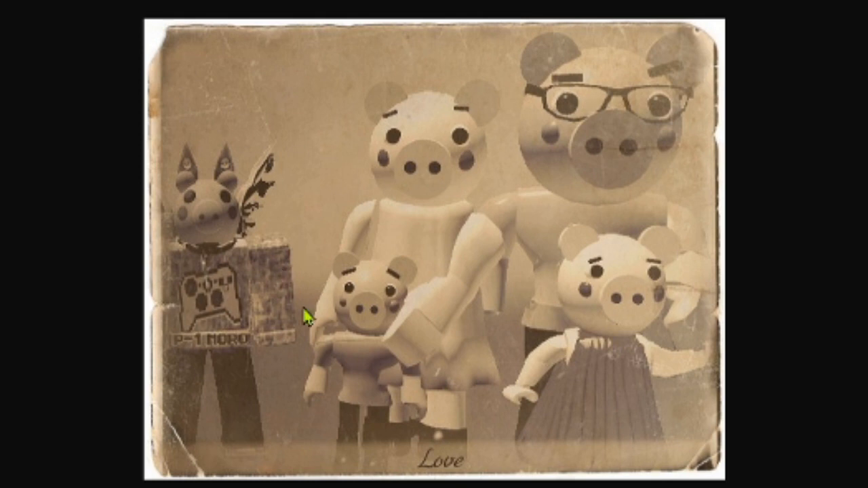
{"action": "mouse_move", "coordinate": [515, 329]}
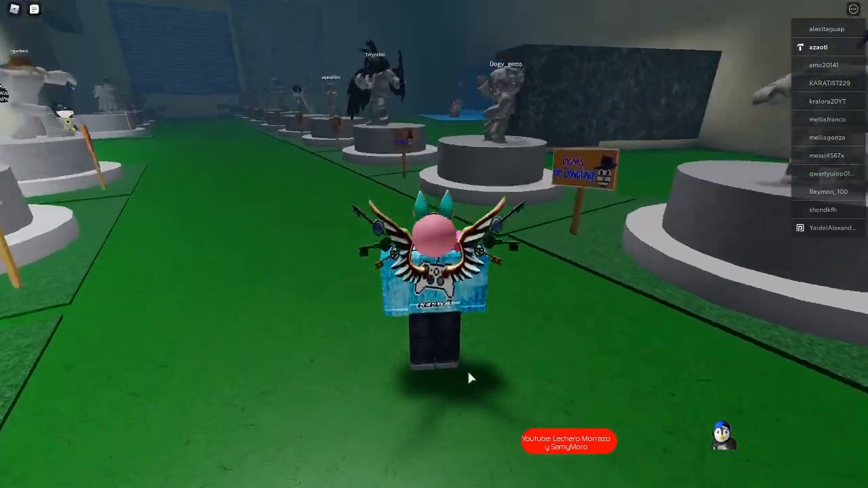
Walk the avatar with W through the gallery to stand beside the Piggy family.
{"action": "key", "text": "w"}
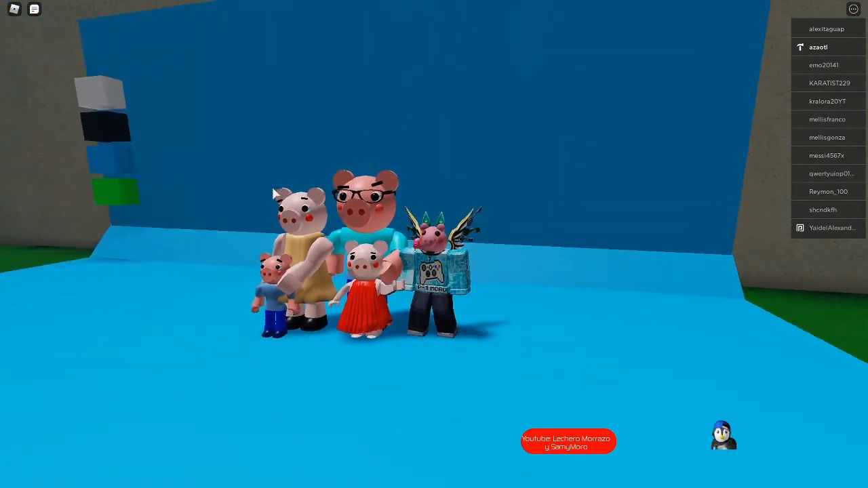
{"action": "left_click", "coordinate": [34, 9]}
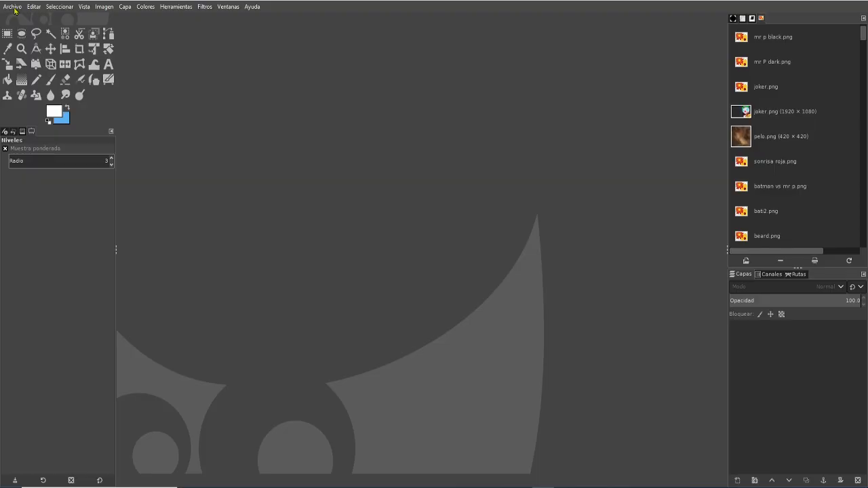
{"action": "mouse_move", "coordinate": [256, 157]}
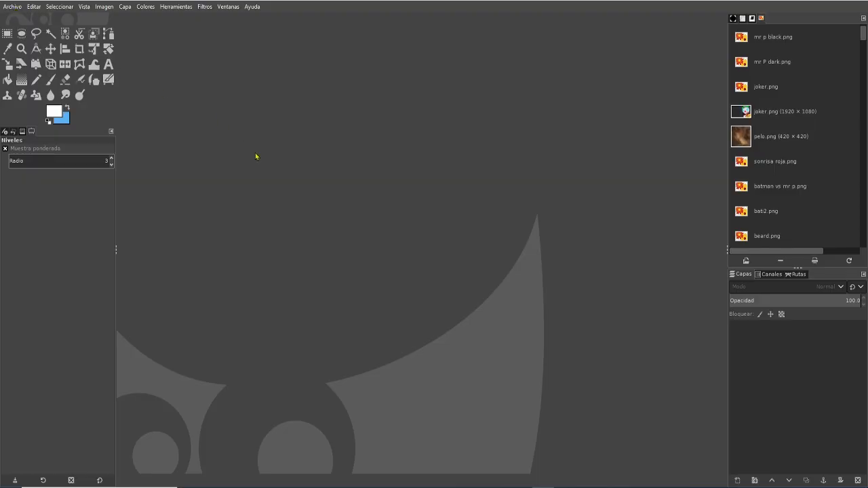
{"action": "mouse_move", "coordinate": [299, 449]}
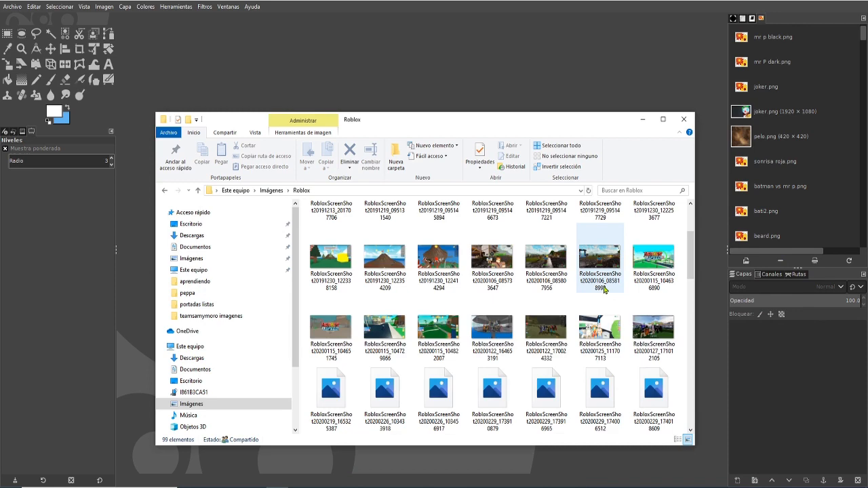
Open the latest family screenshot from Pictures > Roblox in GIMP.
{"action": "scroll", "scroll_direction": "down", "scroll_amount": 3}
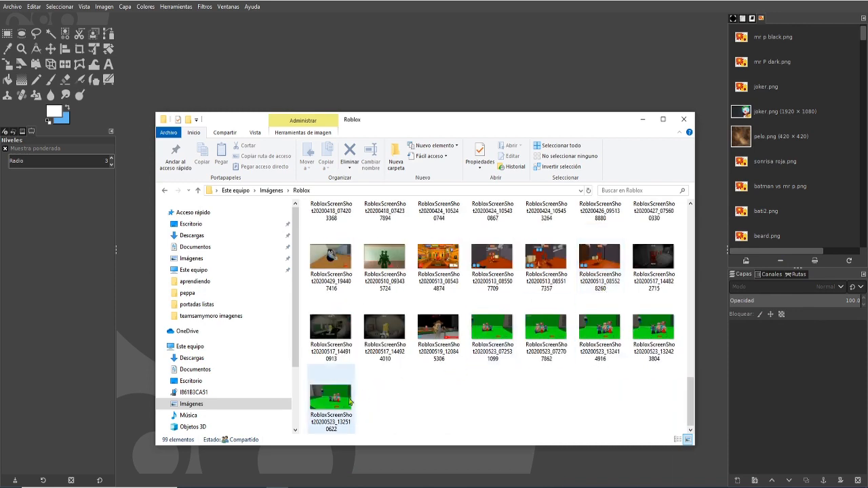
{"action": "left_click", "coordinate": [331, 396]}
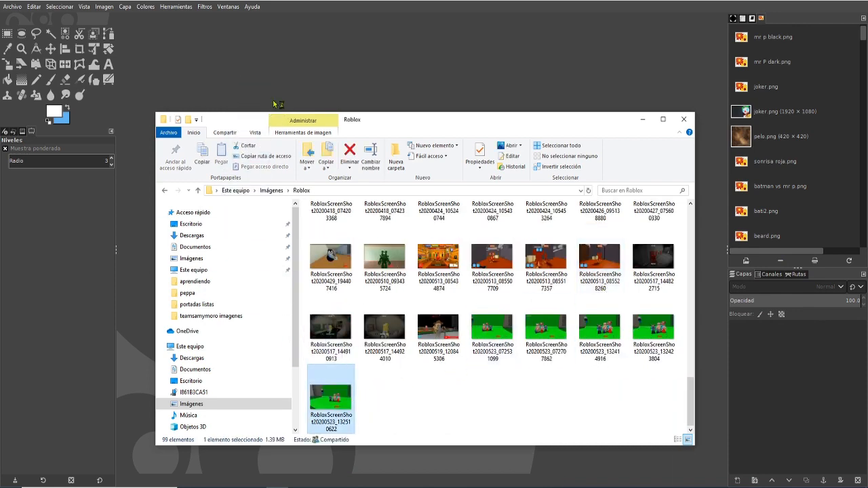
{"action": "double_click", "coordinate": [331, 396]}
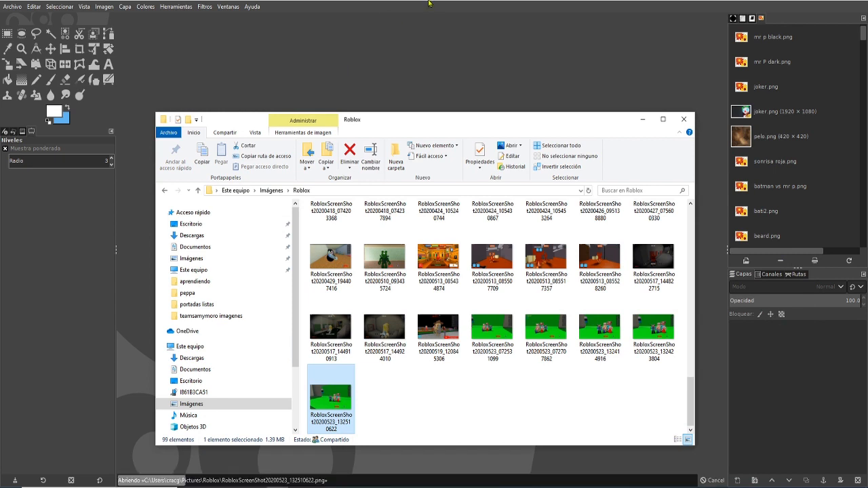
{"action": "double_click", "coordinate": [331, 396]}
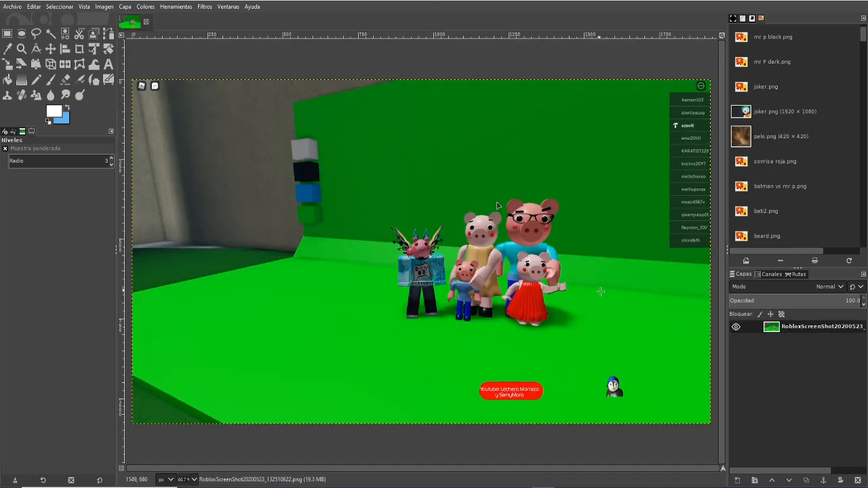
{"action": "mouse_move", "coordinate": [600, 292]}
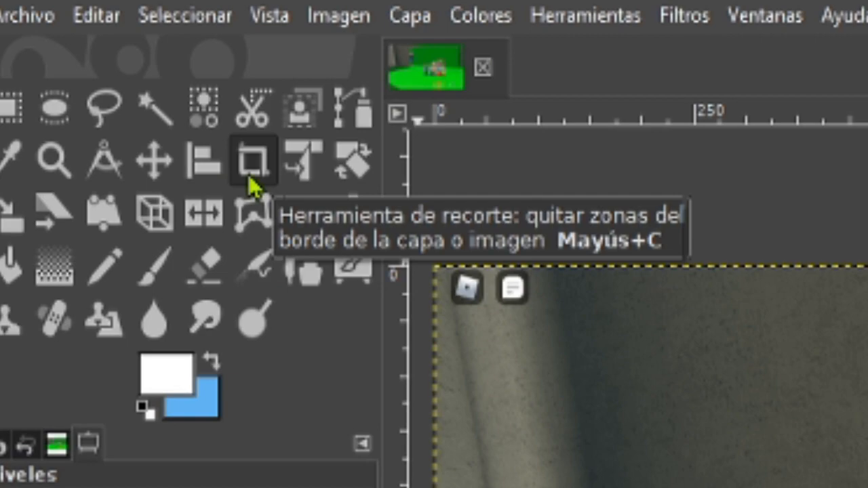
Crop around the avatar and Piggy family, then crop again tighter at both sides.
{"action": "left_click", "coordinate": [252, 159]}
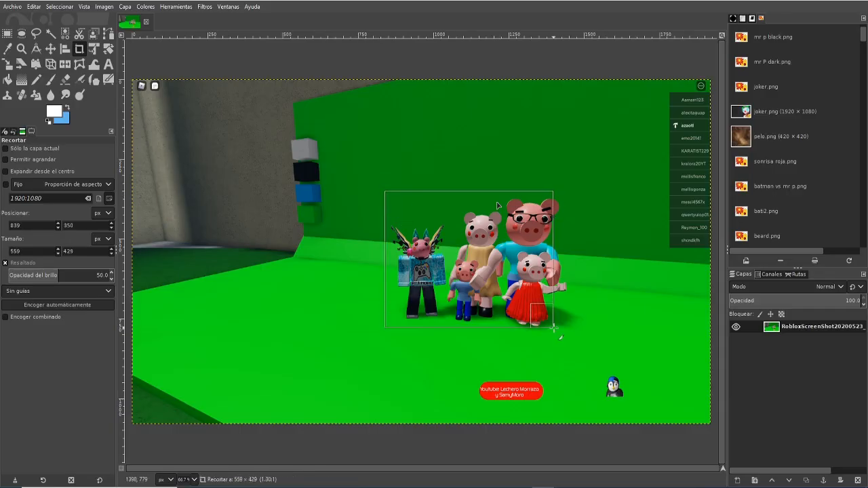
{"action": "left_click_drag", "start_coordinate": [550, 322], "coordinate": [576, 332]}
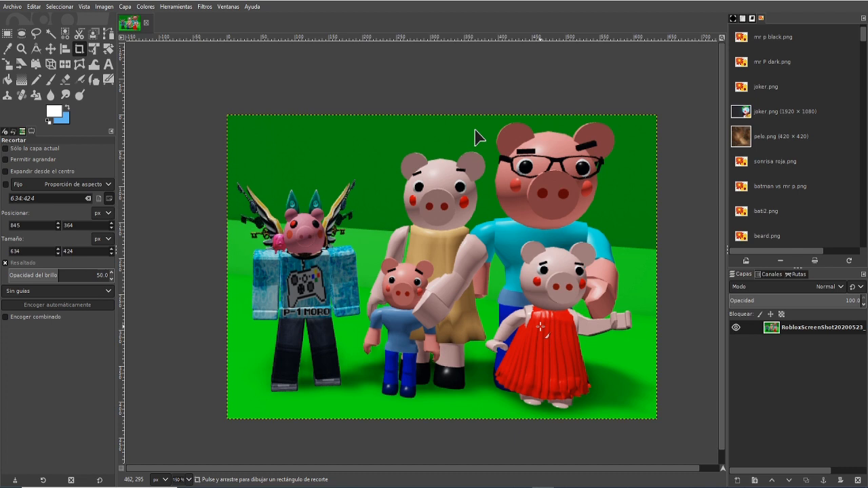
{"action": "mouse_move", "coordinate": [235, 114]}
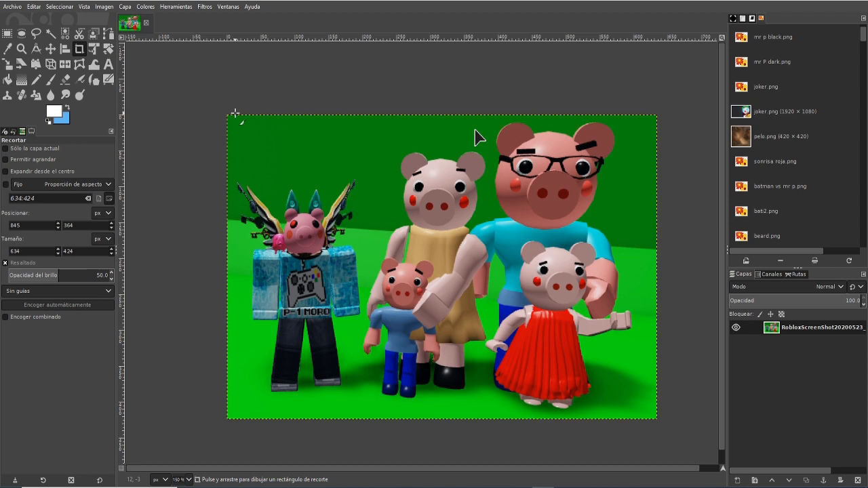
{"action": "left_click_drag", "start_coordinate": [657, 413], "coordinate": [623, 413]}
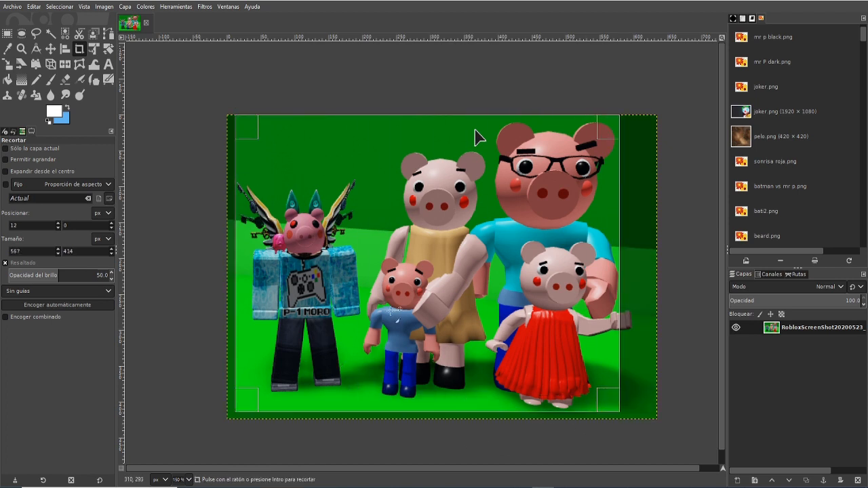
{"action": "left_click_drag", "start_coordinate": [234, 265], "coordinate": [261, 254]}
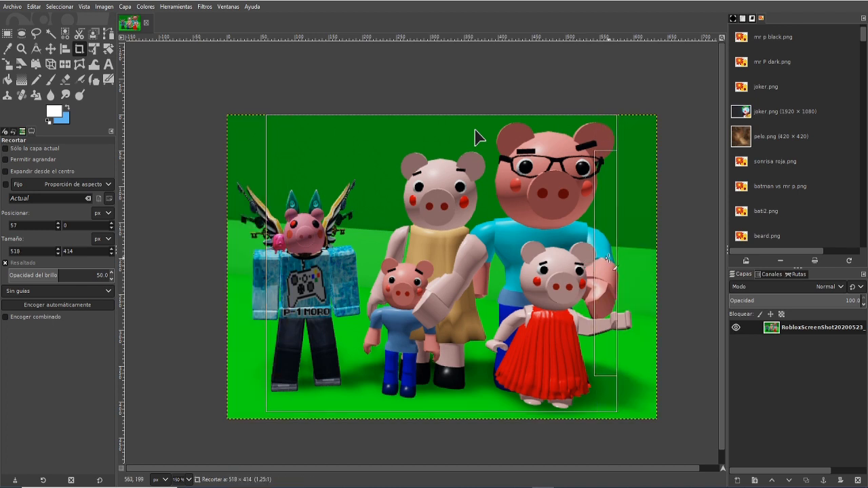
{"action": "left_click_drag", "start_coordinate": [599, 264], "coordinate": [609, 264]}
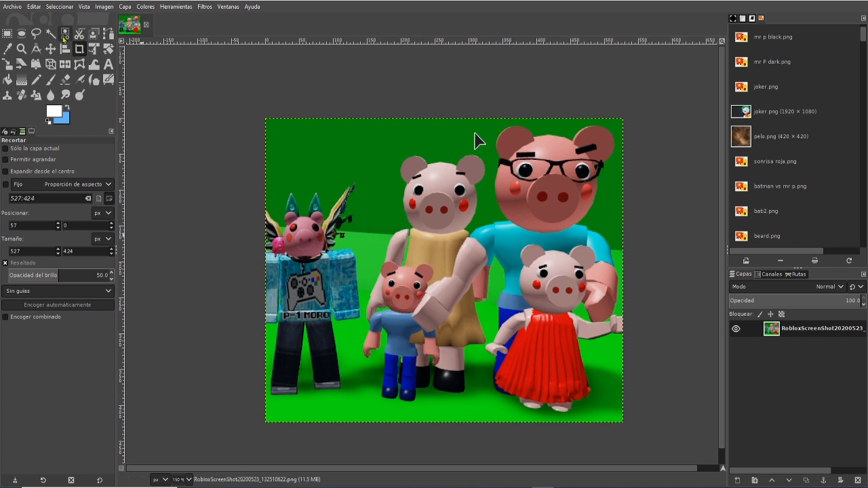
{"action": "mouse_move", "coordinate": [65, 34]}
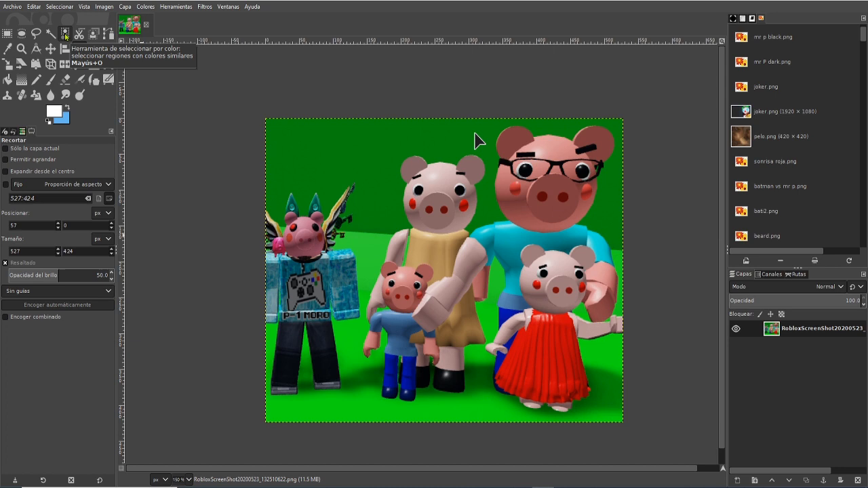
Select the green backdrop by colour and delete it.
{"action": "left_click", "coordinate": [80, 48]}
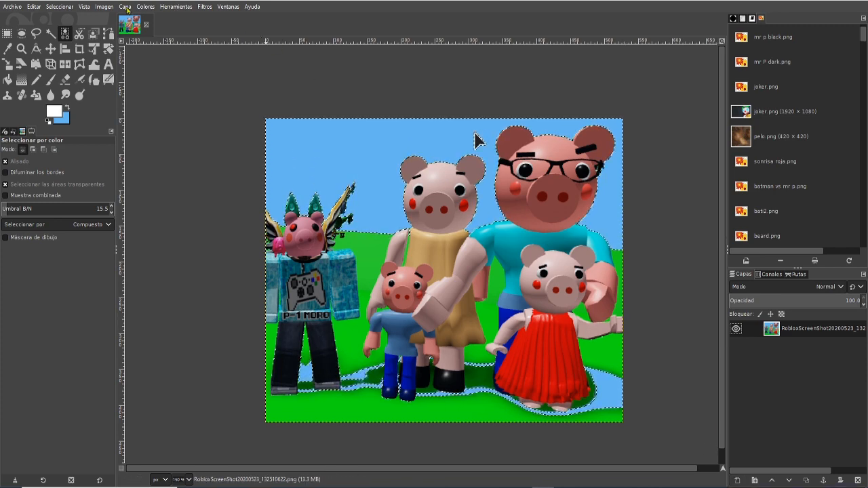
Add a new layer filled with Transparency via Layer > New Layer.
{"action": "left_click", "coordinate": [125, 6]}
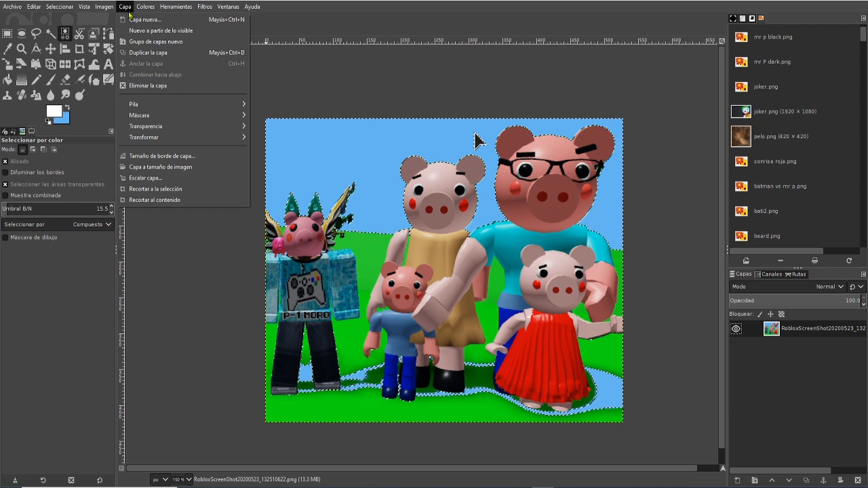
{"action": "left_click", "coordinate": [145, 19]}
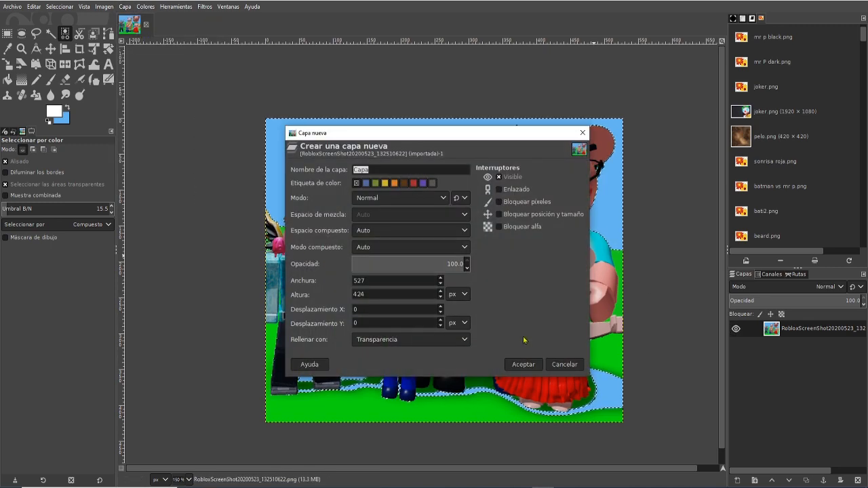
{"action": "left_click", "coordinate": [523, 364]}
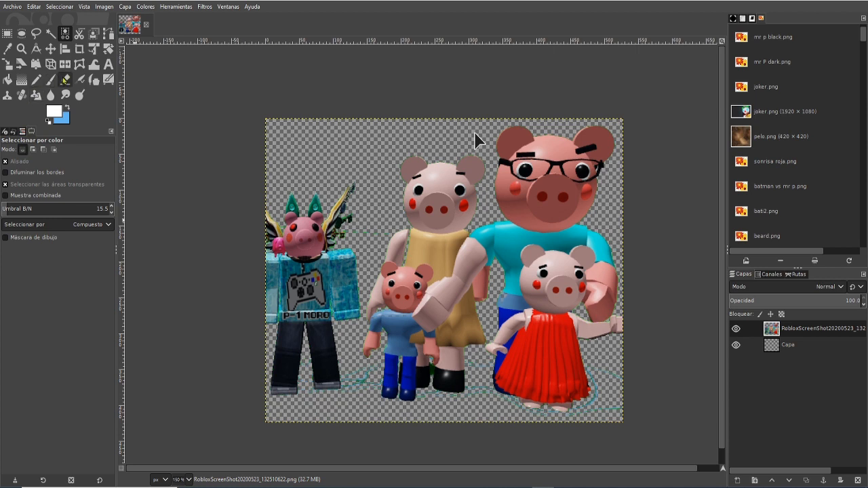
Make the empty Capa layer active with the Paintbrush and bring up the foreground colour chooser.
{"action": "left_click", "coordinate": [65, 79]}
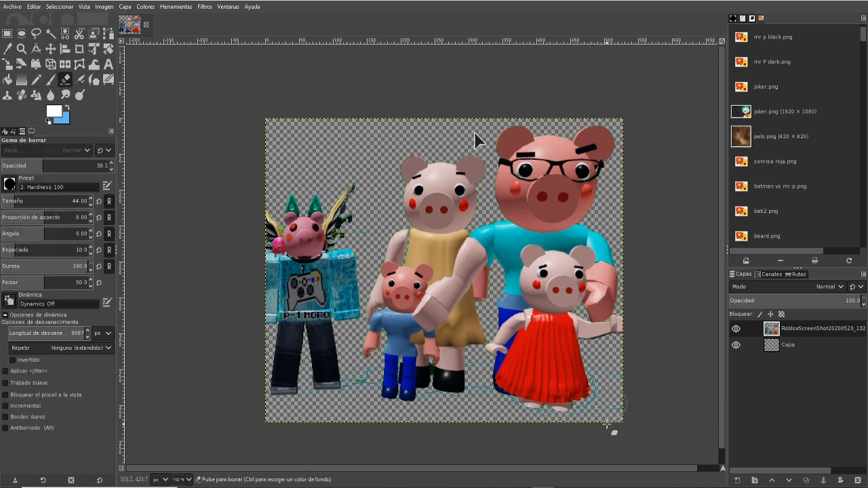
{"action": "left_click", "coordinate": [788, 345]}
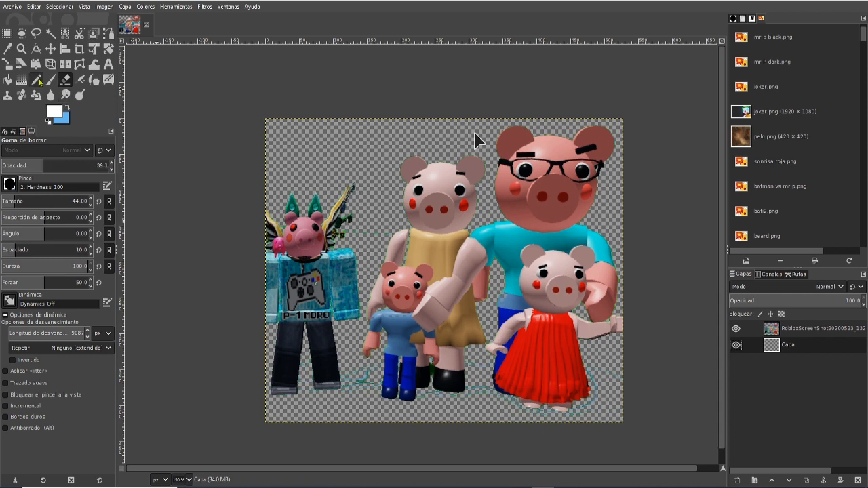
{"action": "left_click", "coordinate": [35, 80]}
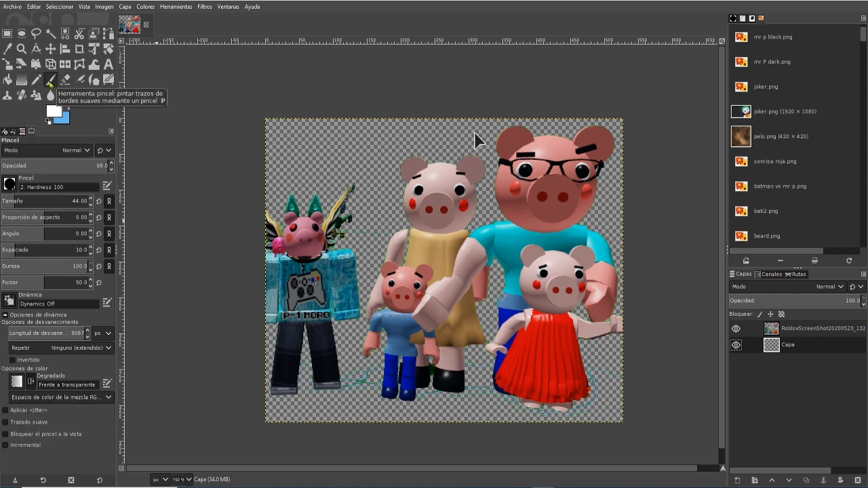
{"action": "left_click", "coordinate": [10, 184]}
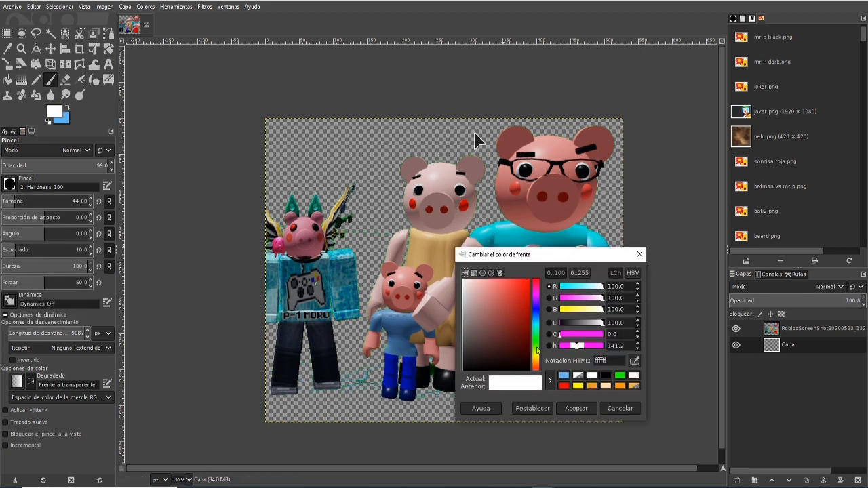
Try green and blue, then settle on gray 919498 as the foreground colour.
{"action": "left_click", "coordinate": [519, 314]}
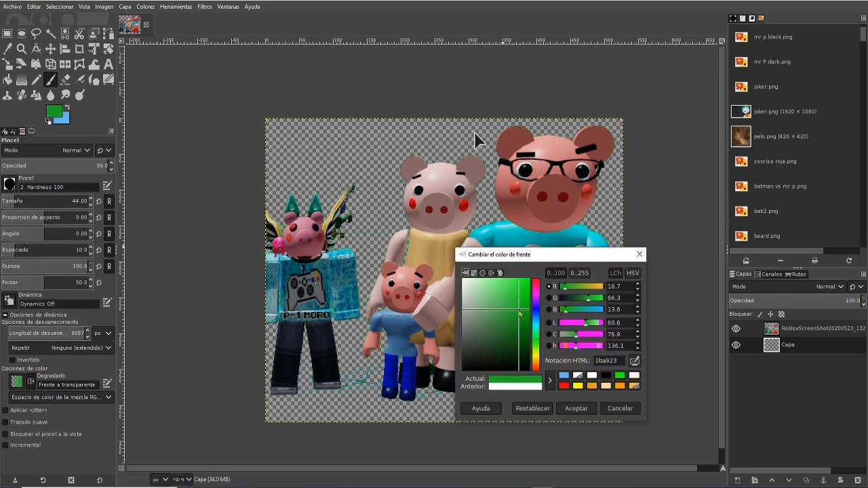
{"action": "mouse_move", "coordinate": [535, 331]}
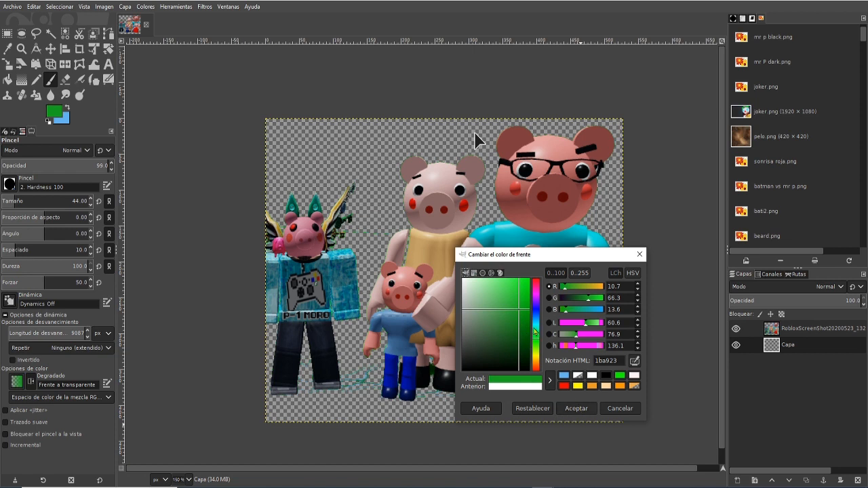
{"action": "left_click", "coordinate": [514, 305]}
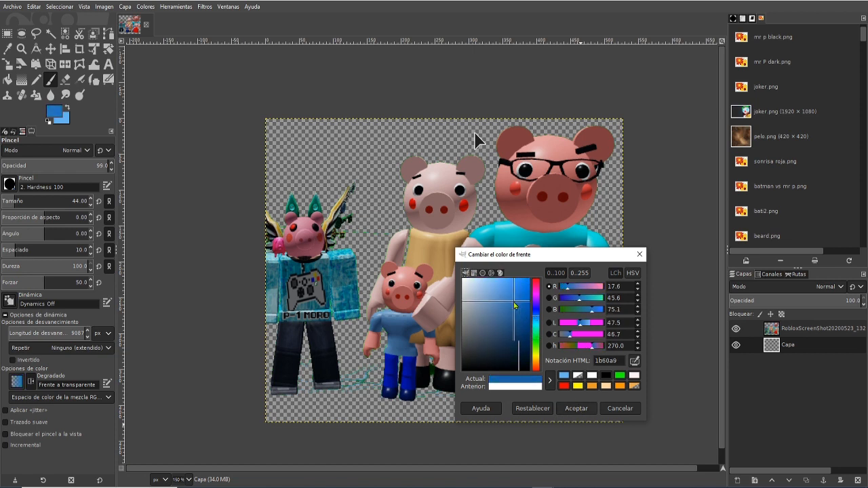
{"action": "left_click", "coordinate": [512, 310]}
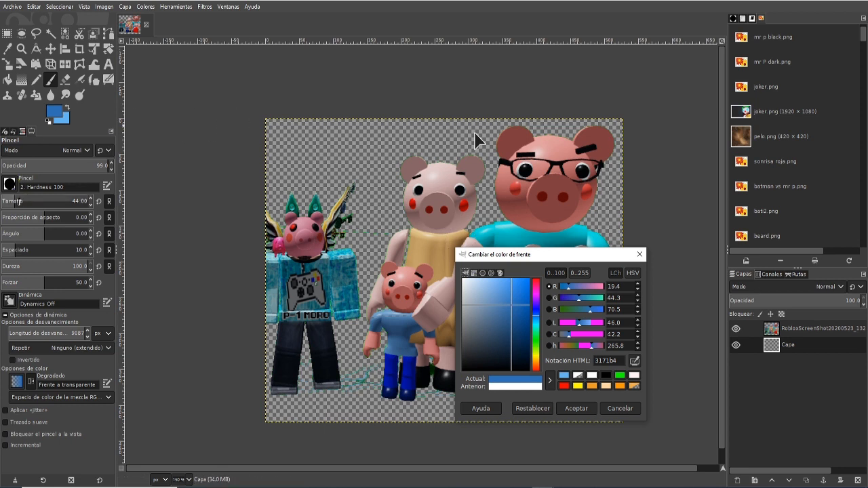
{"action": "left_click", "coordinate": [466, 322]}
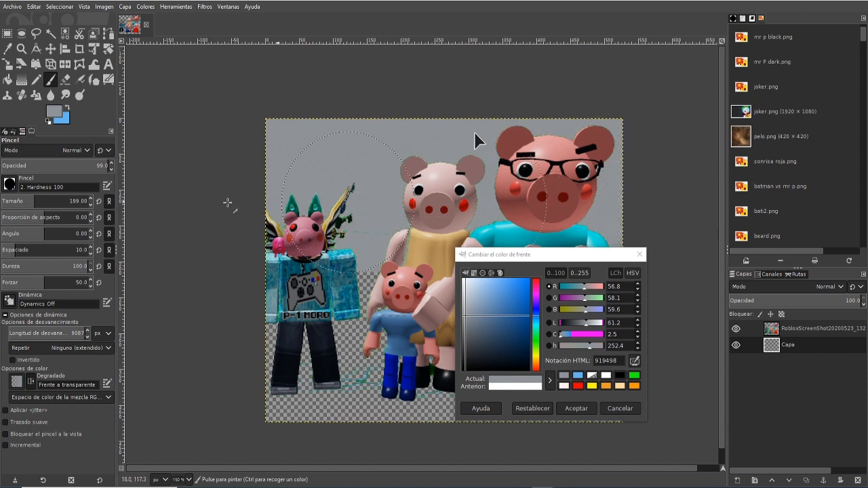
{"action": "mouse_move", "coordinate": [596, 228]}
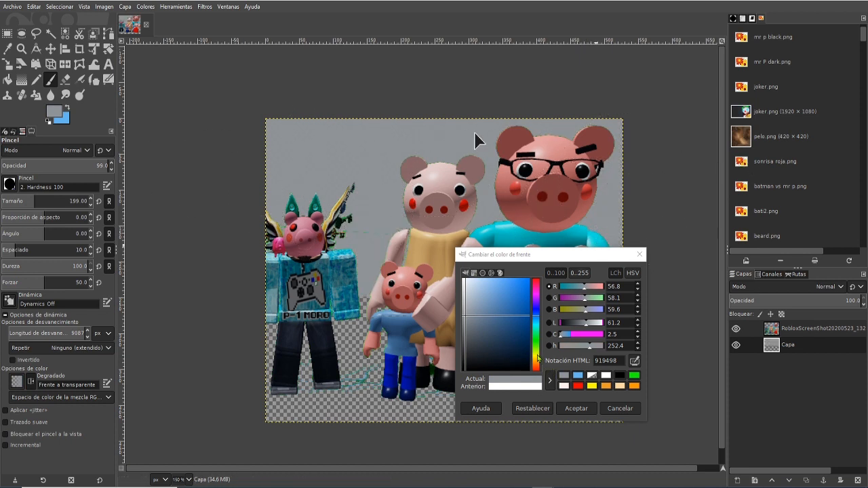
{"action": "left_click", "coordinate": [515, 348]}
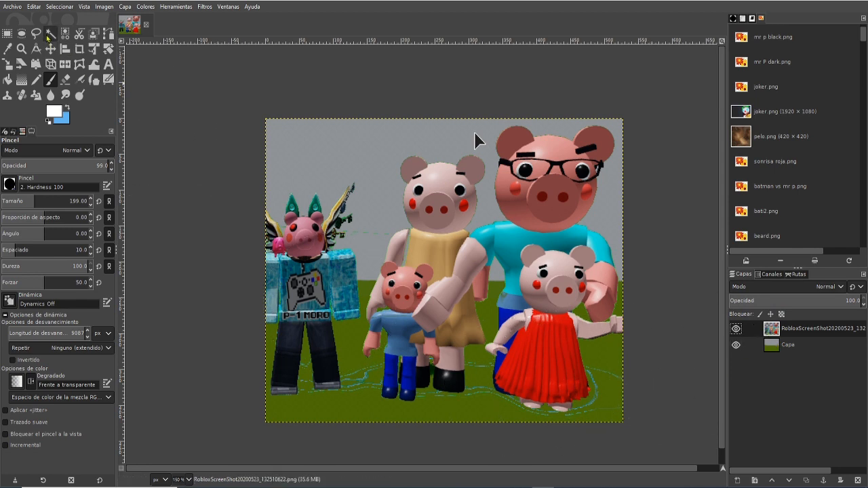
Select the transparent area around the characters by colour and grow the selection by 1 px.
{"action": "left_click", "coordinate": [65, 34]}
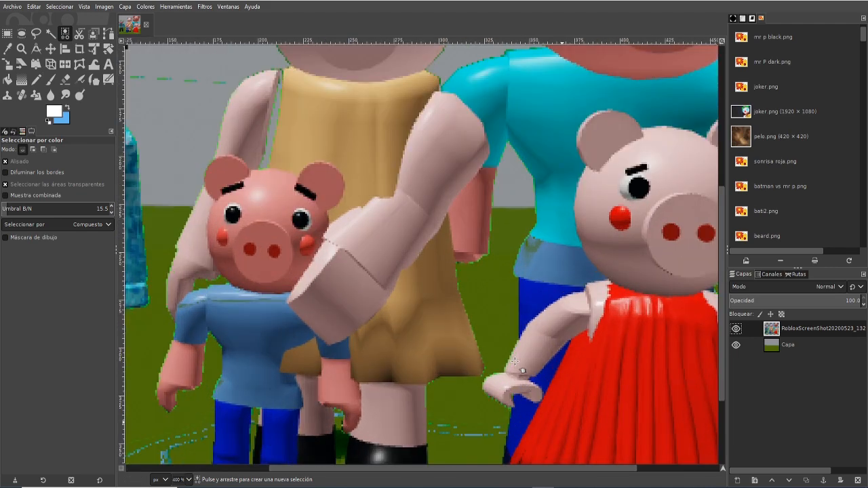
{"action": "scroll", "scroll_direction": "down", "scroll_amount": 3}
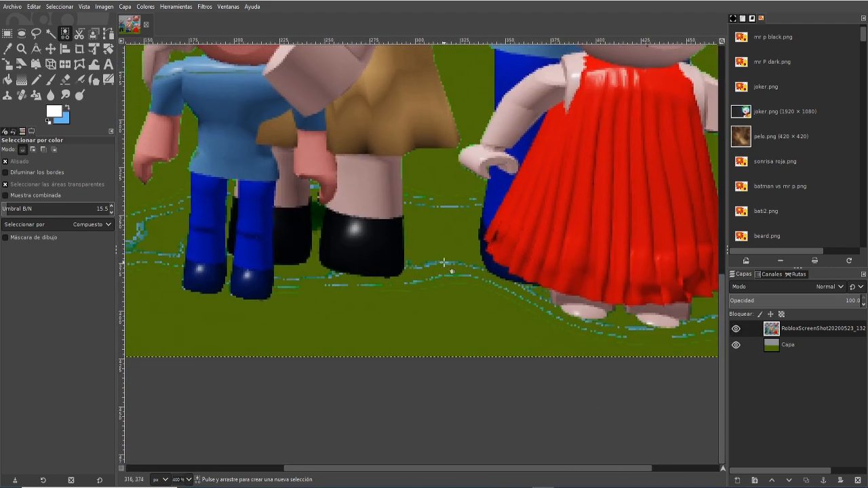
{"action": "left_click", "coordinate": [645, 279]}
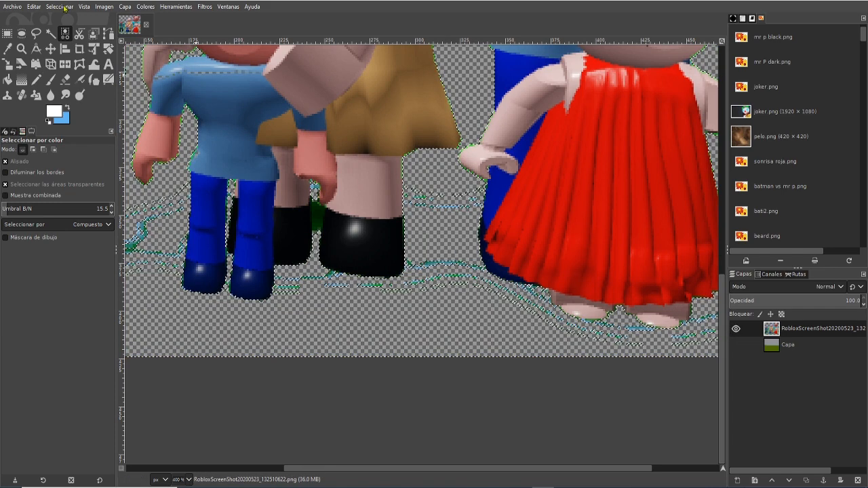
{"action": "left_click", "coordinate": [59, 6]}
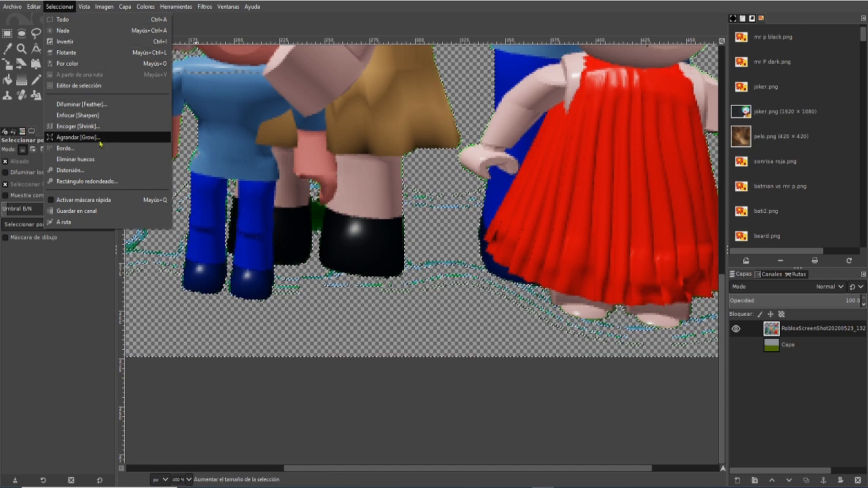
{"action": "left_click", "coordinate": [74, 137]}
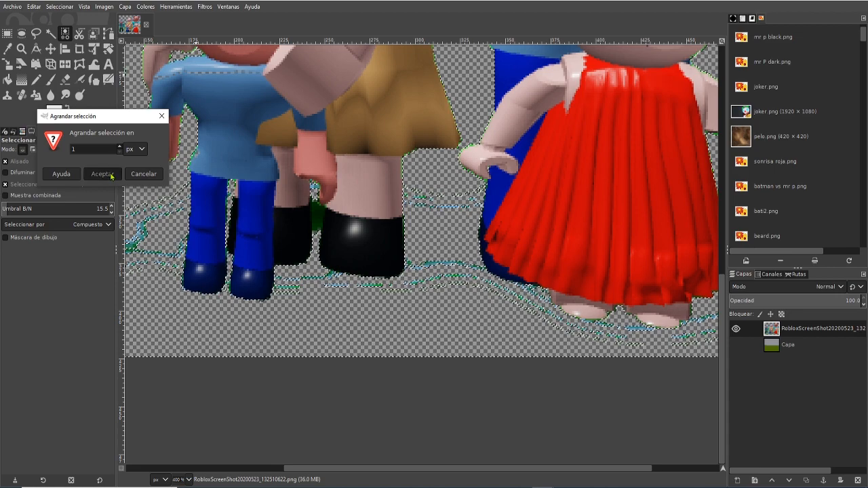
{"action": "left_click", "coordinate": [102, 174]}
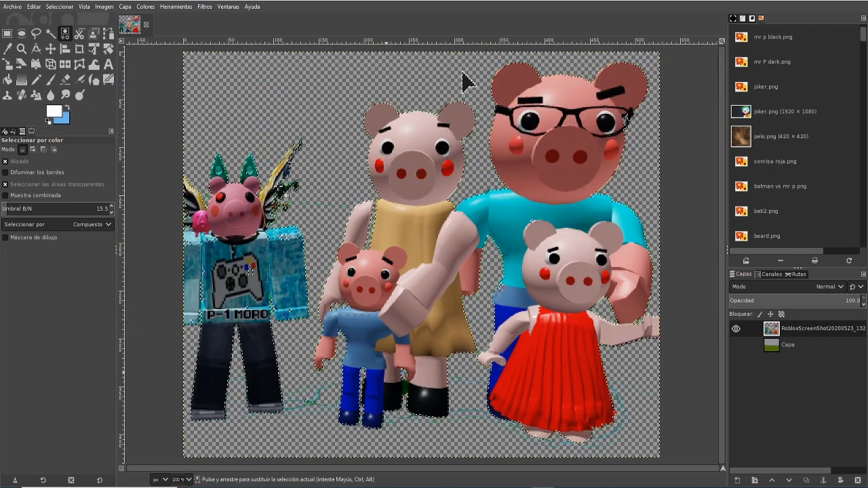
Show and select the painted background layer, then apply a Gaussian blur of about 13.6.
{"action": "scroll", "scroll_direction": "down", "scroll_amount": 3}
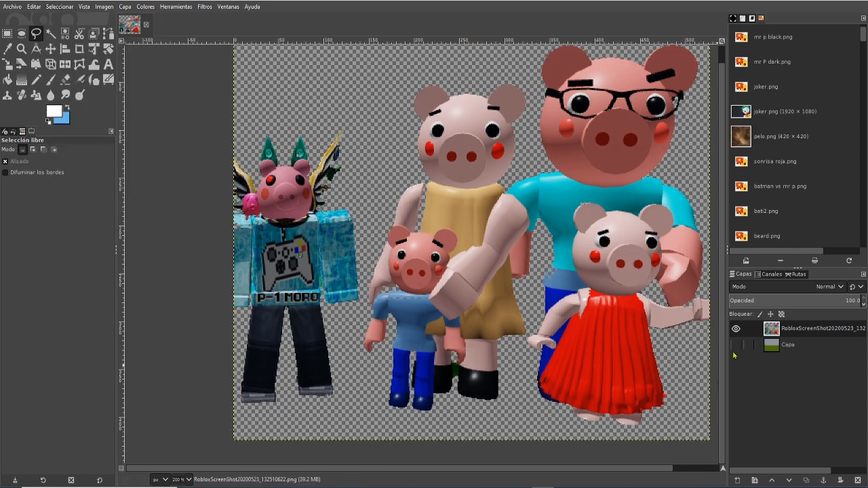
{"action": "left_click", "coordinate": [736, 345]}
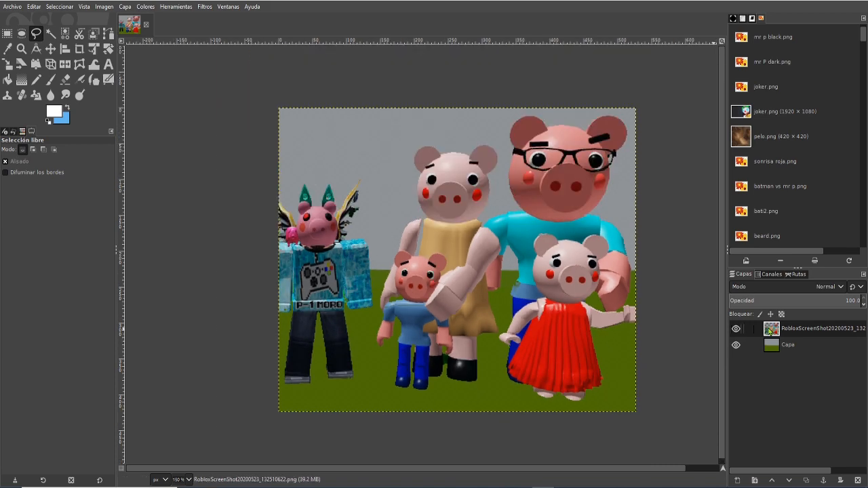
{"action": "left_click", "coordinate": [788, 344]}
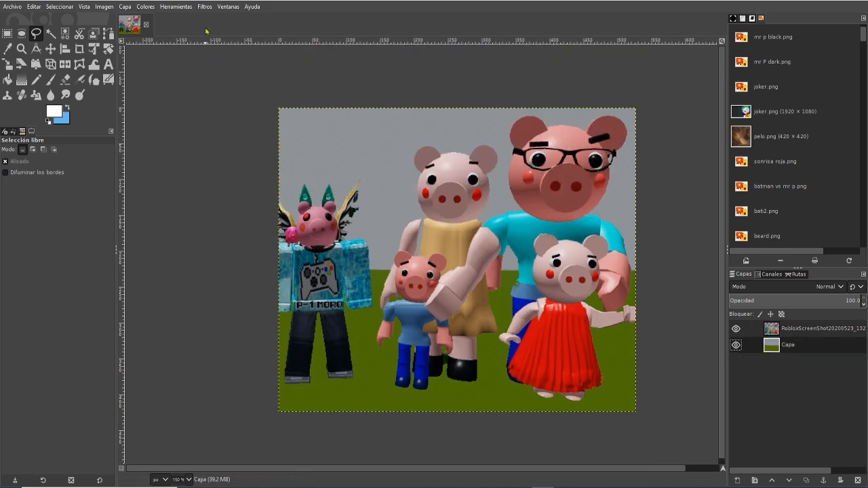
{"action": "left_click", "coordinate": [204, 6]}
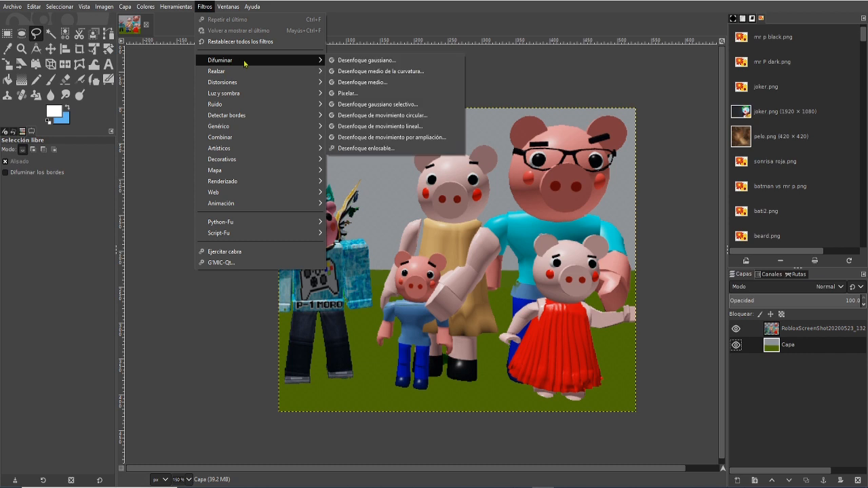
{"action": "mouse_move", "coordinate": [366, 59]}
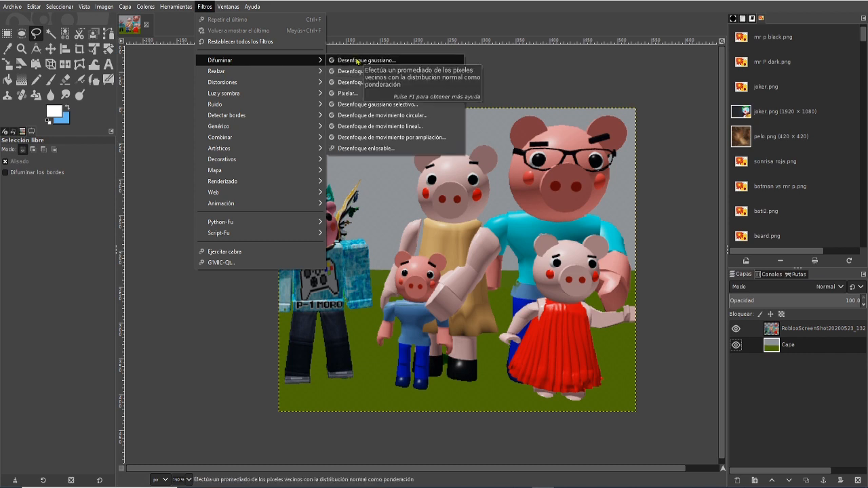
{"action": "mouse_move", "coordinate": [366, 148]}
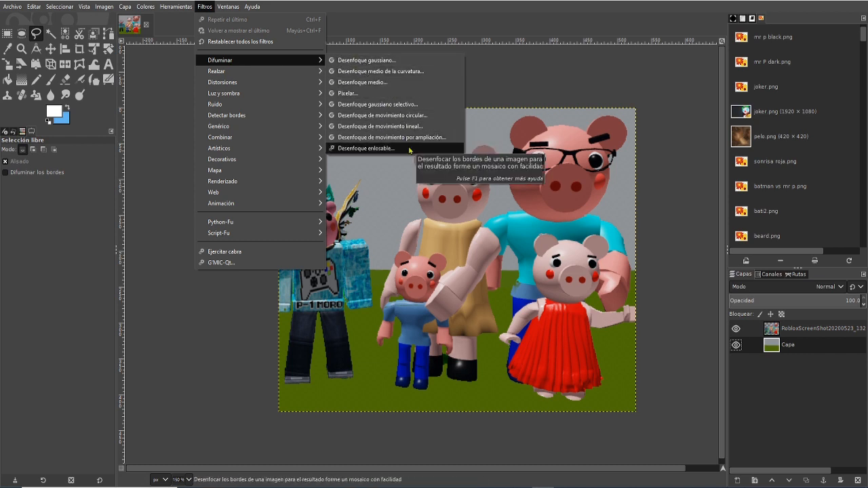
{"action": "mouse_move", "coordinate": [379, 71]}
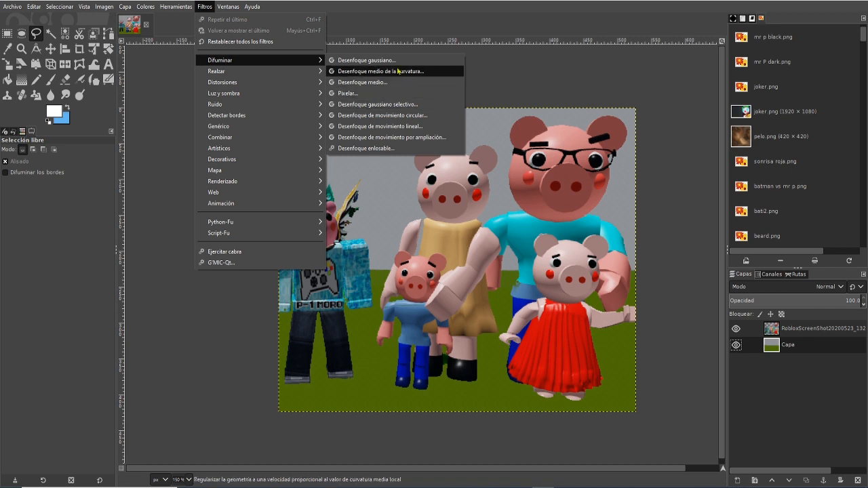
{"action": "left_click", "coordinate": [367, 59]}
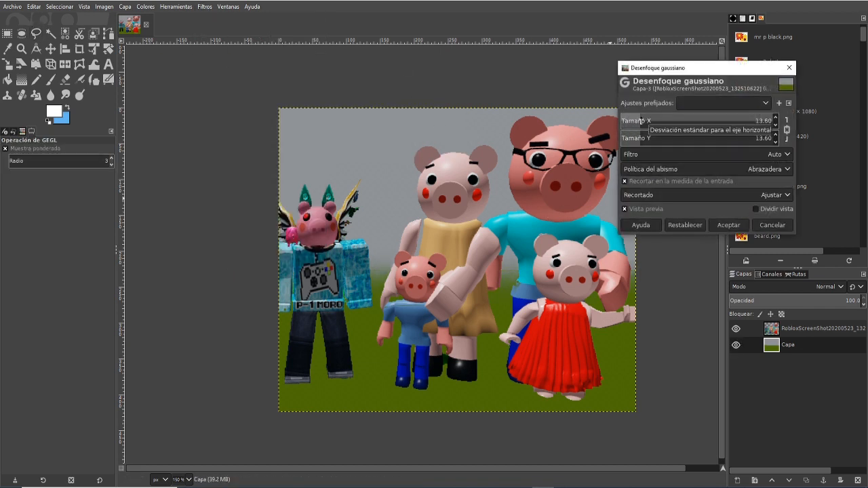
{"action": "left_click", "coordinate": [728, 225]}
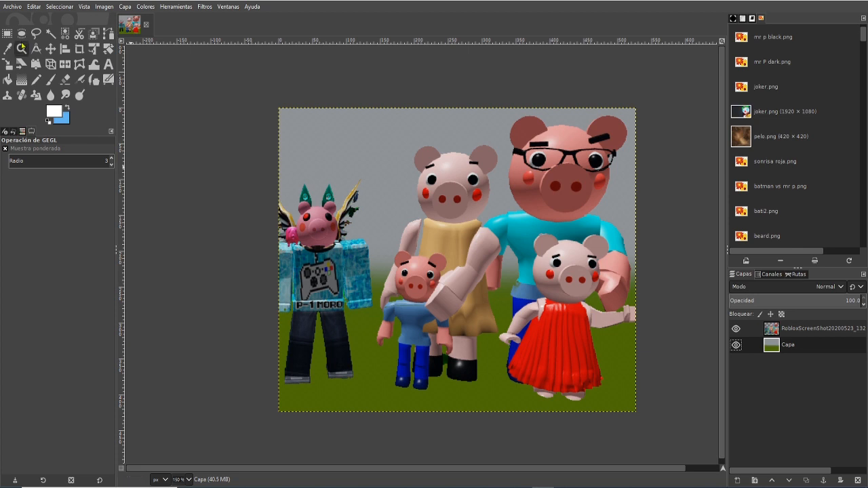
Raise the background layer's saturation scale to about 1.228 with Colors > Saturation.
{"action": "left_click", "coordinate": [145, 7]}
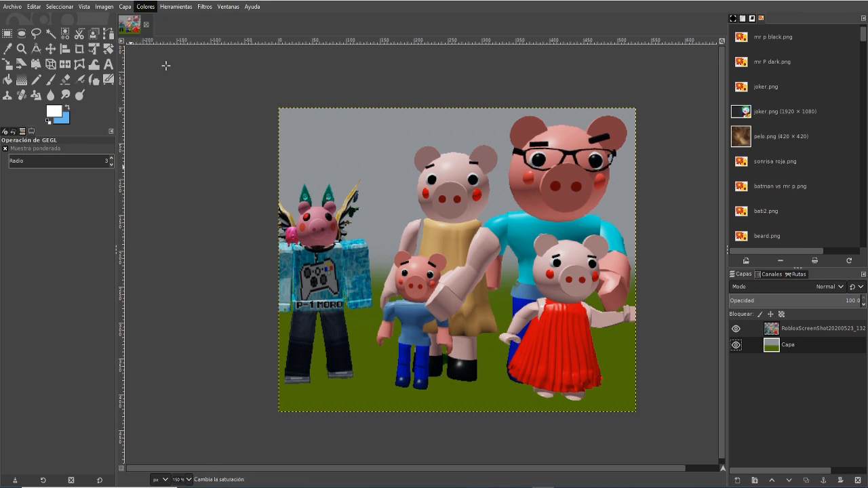
{"action": "left_click", "coordinate": [145, 6]}
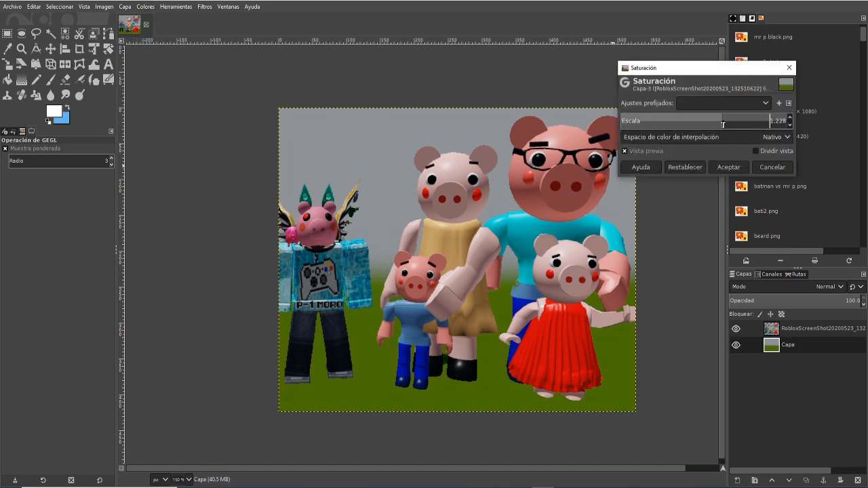
{"action": "left_click", "coordinate": [11, 7]}
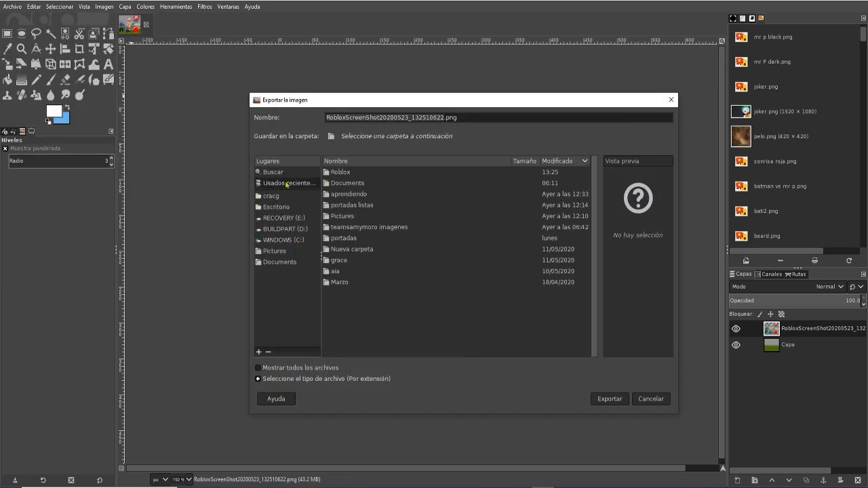
{"action": "mouse_move", "coordinate": [347, 235]}
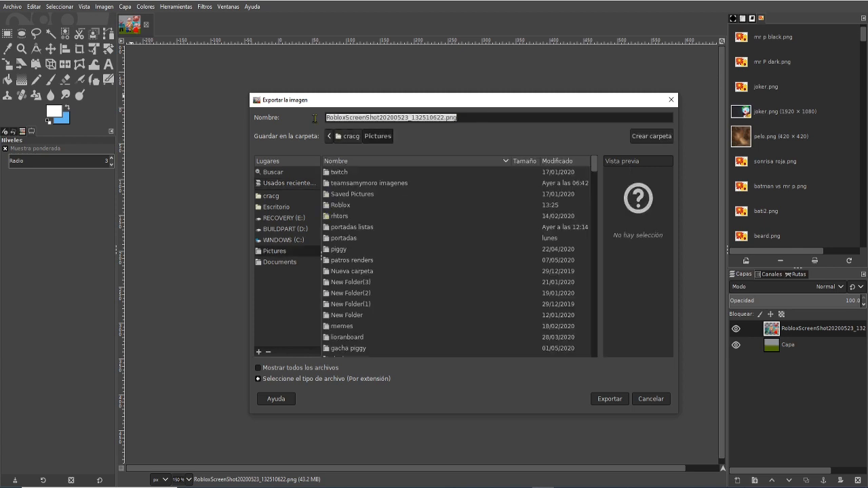
{"action": "mouse_move", "coordinate": [311, 124]}
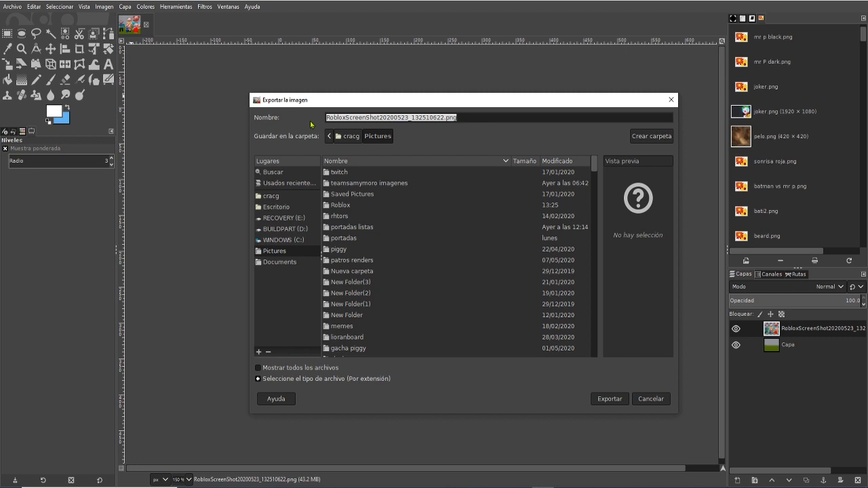
Export the picture as 'family PIGGY.png' in Pictures, accepting the PNG export settings.
{"action": "type", "text": "famil"}
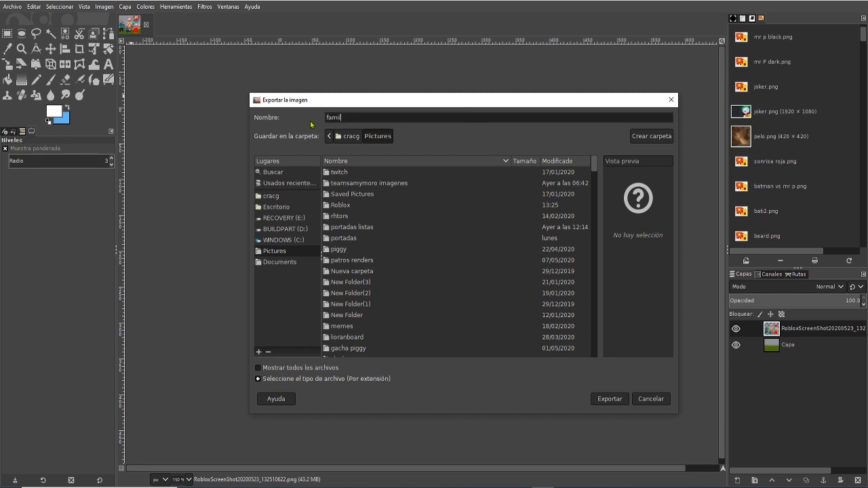
{"action": "type", "text": "y PIGGY.png"}
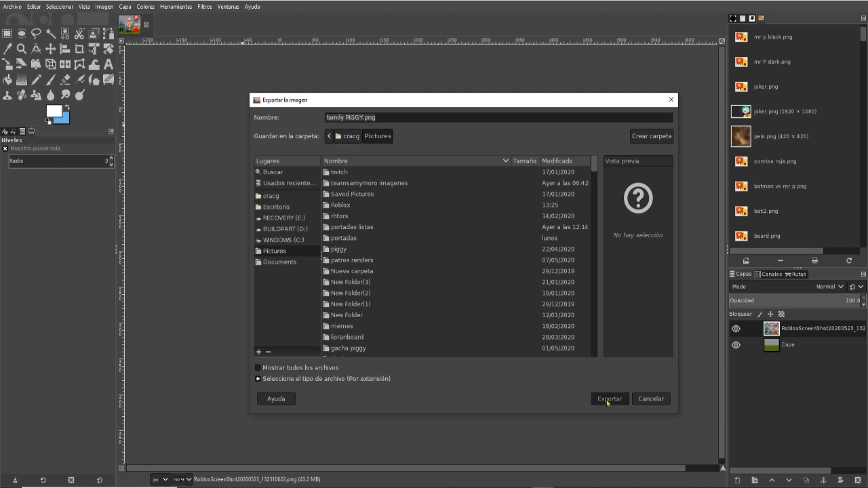
{"action": "left_click", "coordinate": [608, 399]}
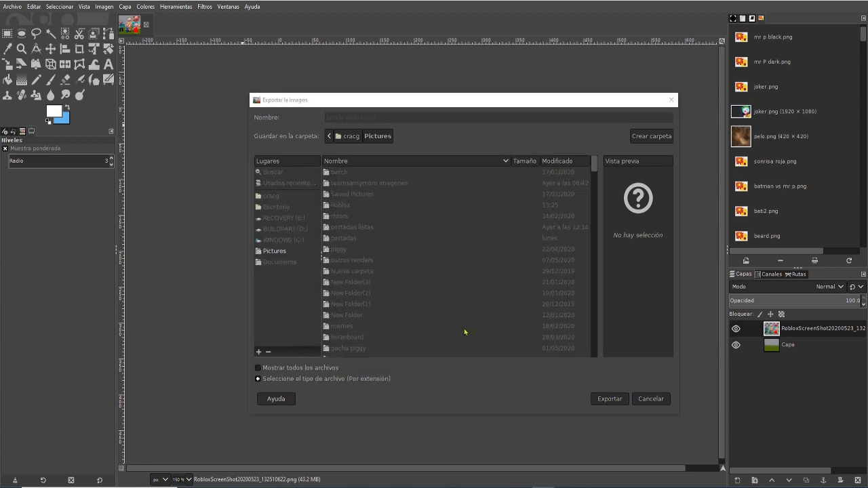
{"action": "left_click", "coordinate": [609, 399]}
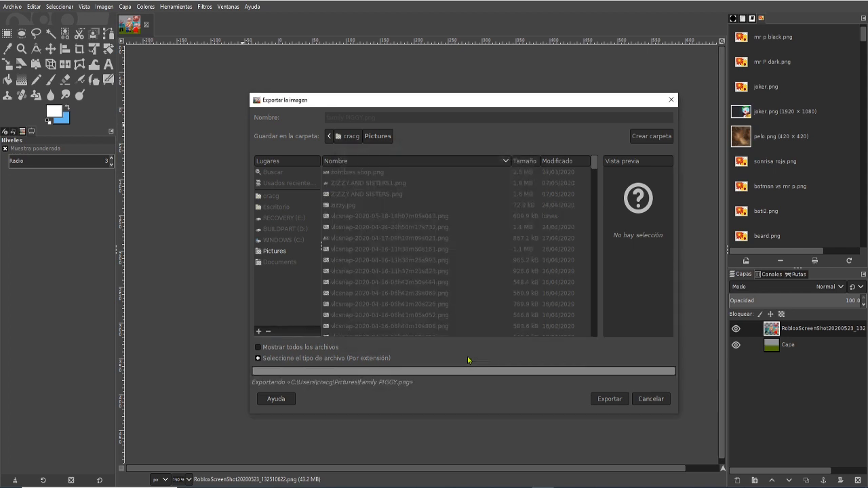
{"action": "left_click", "coordinate": [608, 399]}
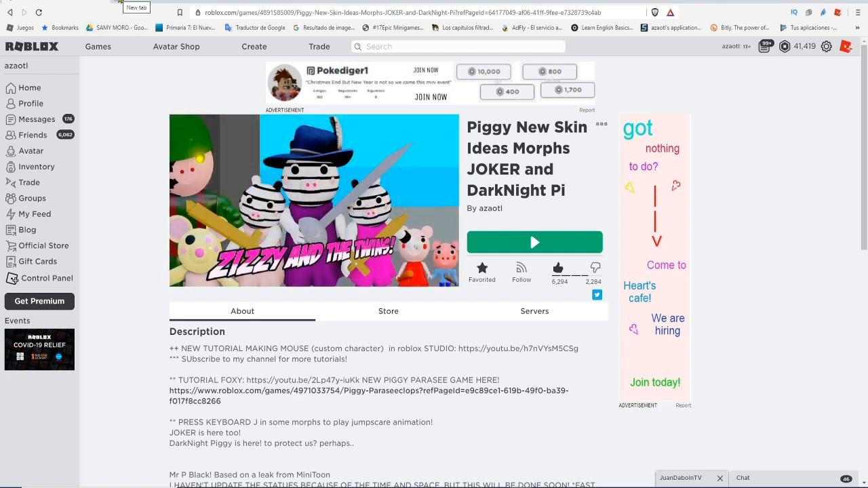
Search 'old photo effect' in a new tab to reach funny.pho.to's Old Photo Effect page.
{"action": "left_click", "coordinate": [136, 8]}
{"action": "type", "text": "old"}
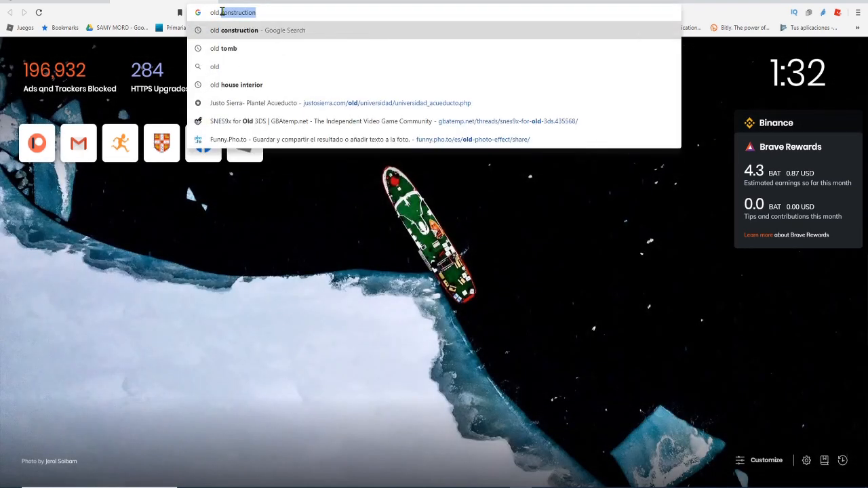
{"action": "type", "text": "photo"}
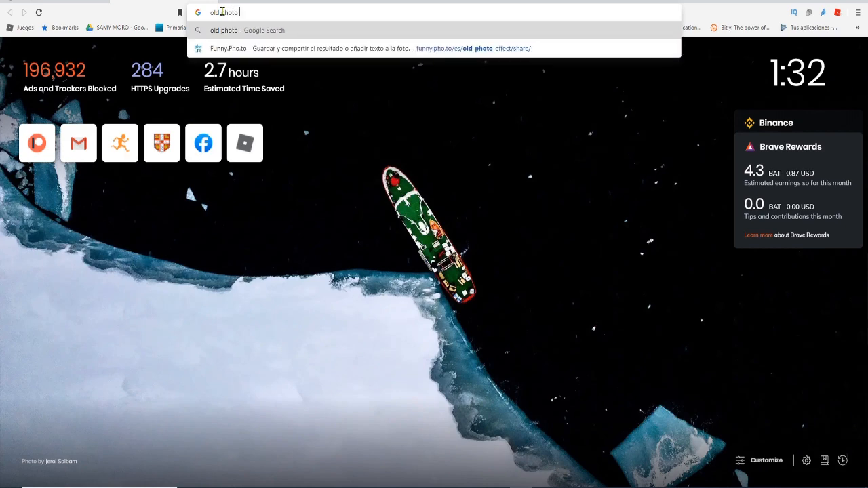
{"action": "type", "text": "effect/"}
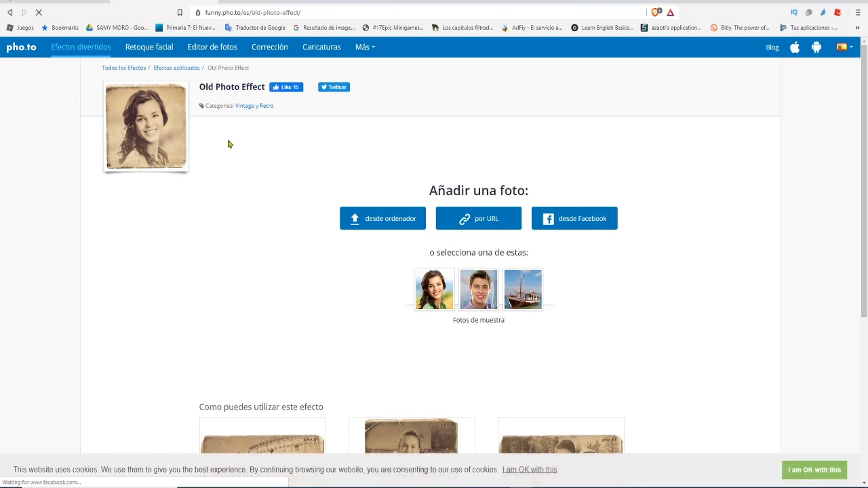
Upload the 'family PIGGY' picture from the computer to the Old Photo Effect page.
{"action": "scroll", "scroll_direction": "down", "scroll_amount": 3}
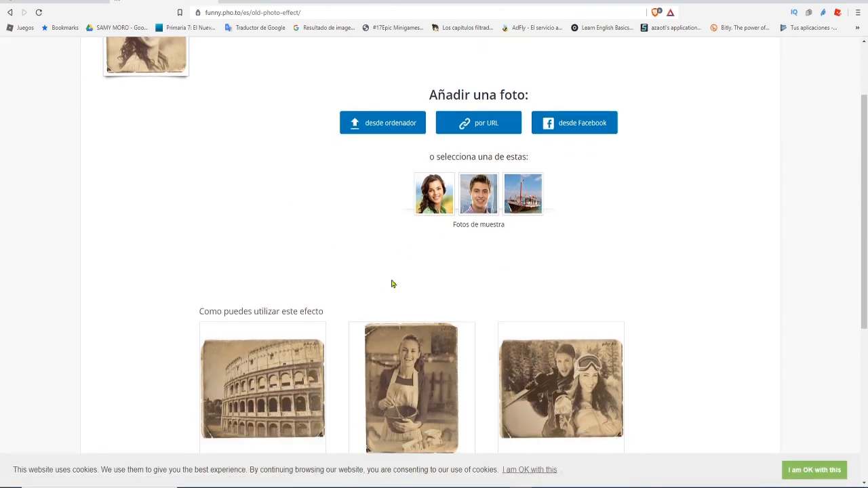
{"action": "scroll", "scroll_direction": "down", "scroll_amount": 3}
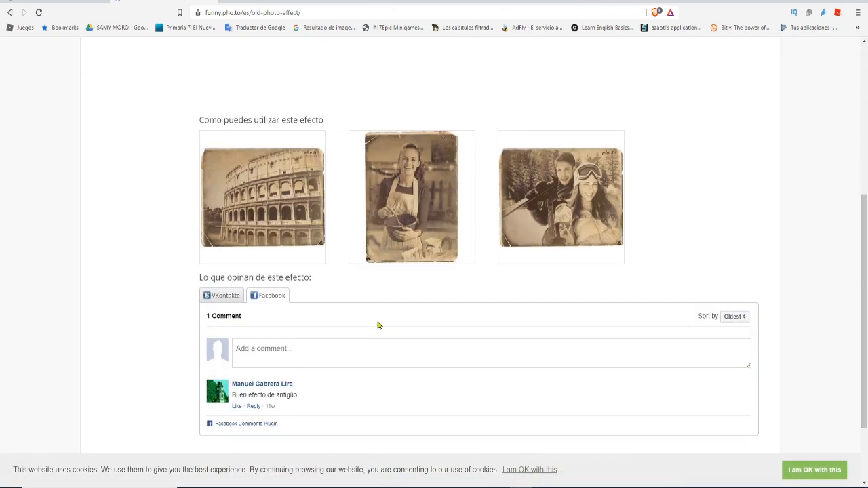
{"action": "scroll", "scroll_direction": "up", "scroll_amount": 3}
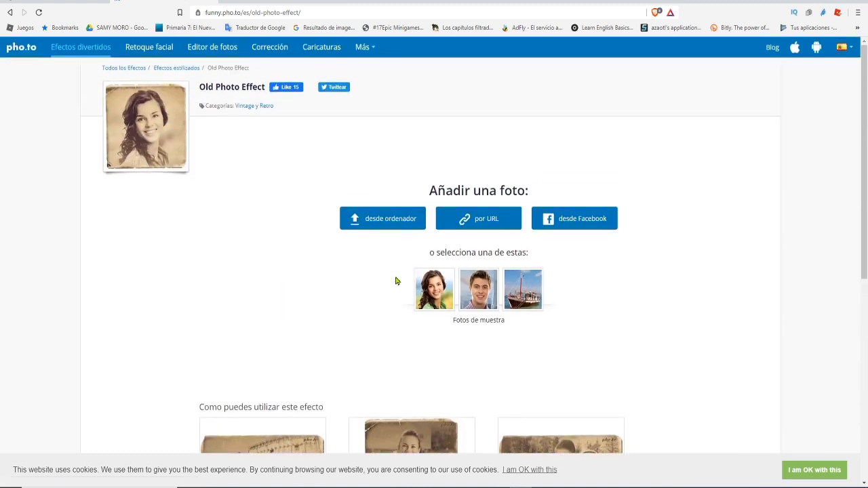
{"action": "left_click", "coordinate": [382, 218]}
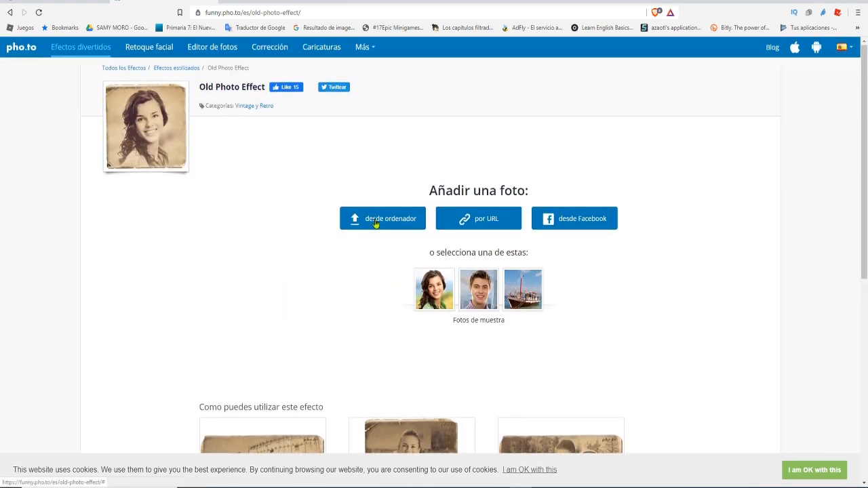
{"action": "left_click", "coordinate": [381, 219]}
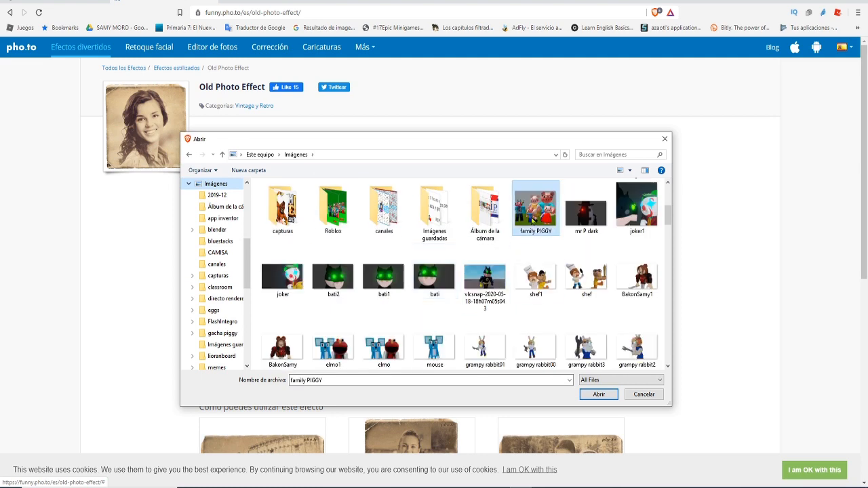
{"action": "left_click", "coordinate": [598, 394]}
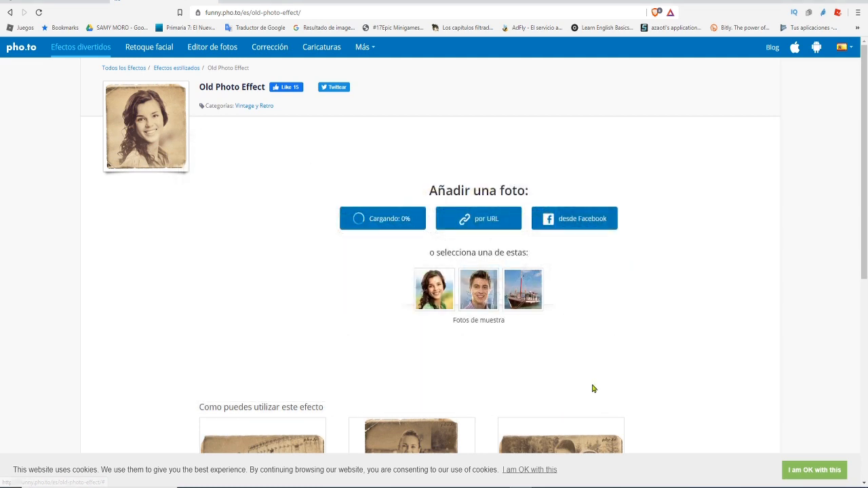
{"action": "left_click", "coordinate": [434, 289]}
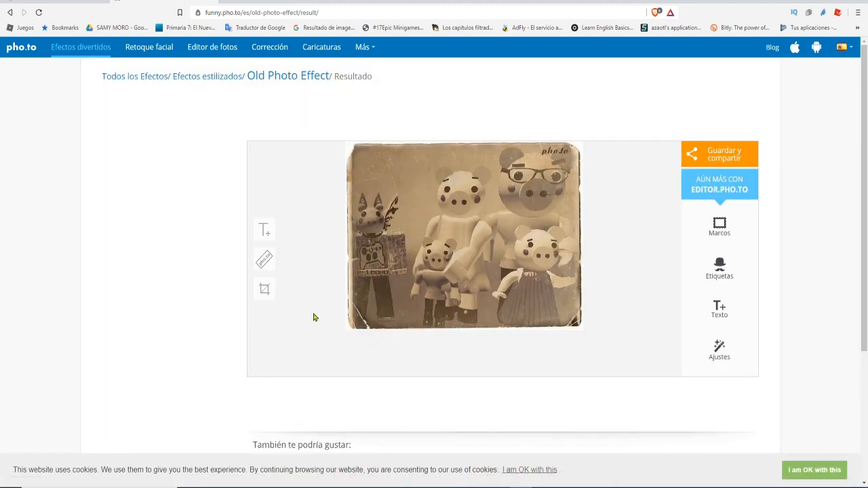
{"action": "mouse_move", "coordinate": [434, 263]}
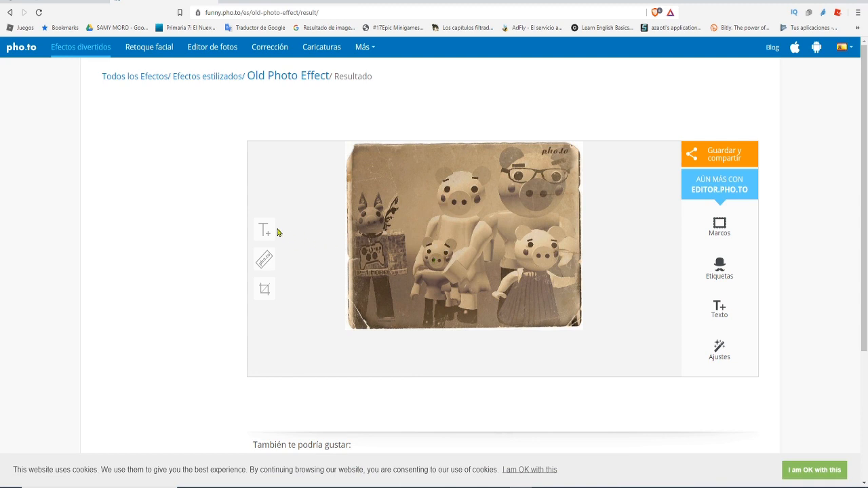
{"action": "mouse_move", "coordinate": [724, 313]}
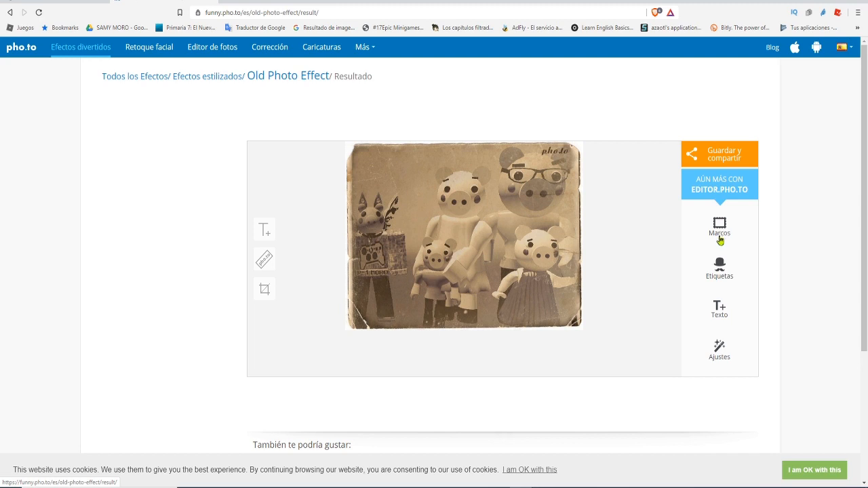
{"action": "mouse_move", "coordinate": [265, 229]}
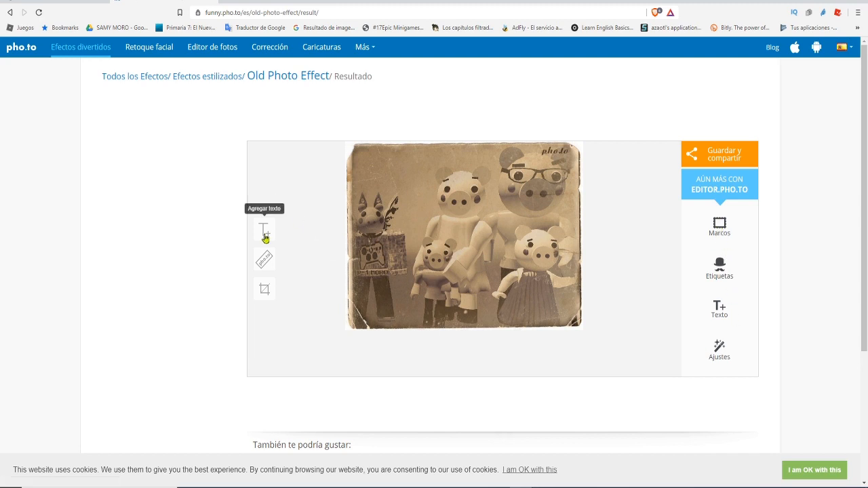
Add the caption 'Love' to the sepia photo with the Agregar texto tool.
{"action": "left_click", "coordinate": [263, 229]}
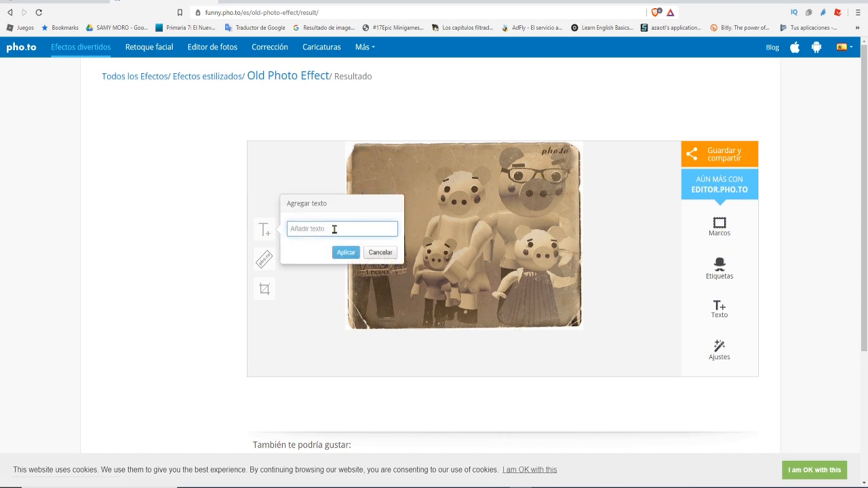
{"action": "type", "text": "My Fa"}
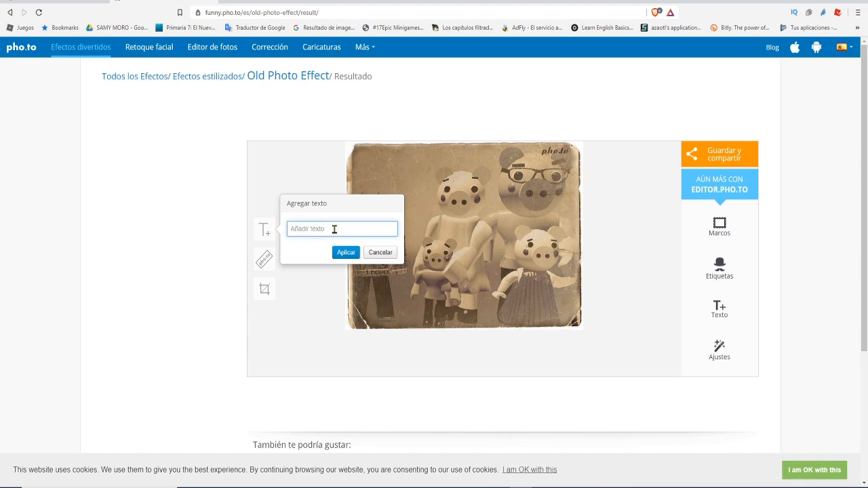
{"action": "type", "text": "Love"}
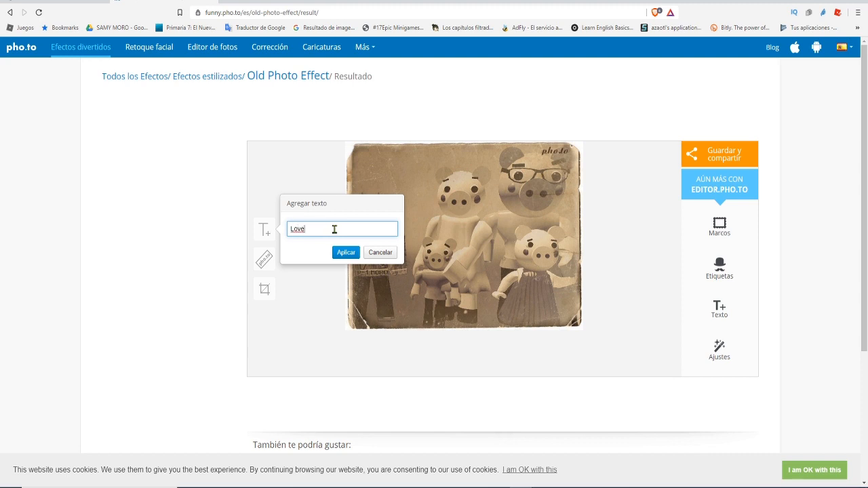
{"action": "left_click", "coordinate": [346, 252]}
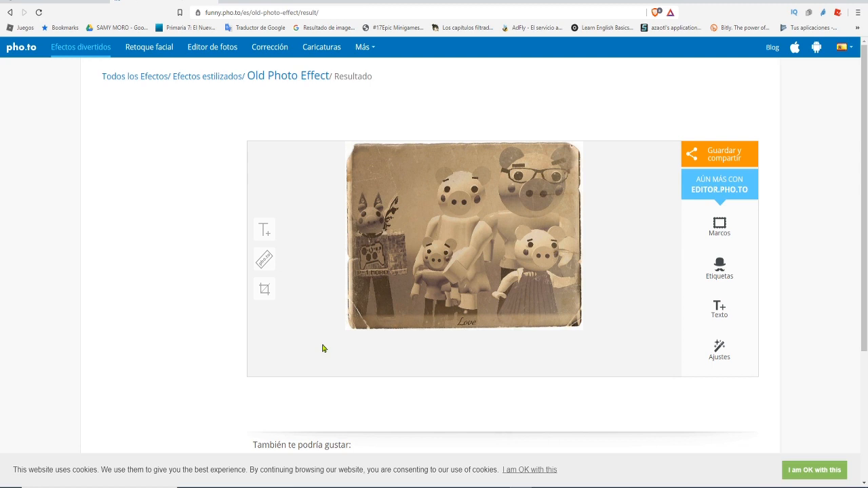
{"action": "mouse_move", "coordinate": [454, 330]}
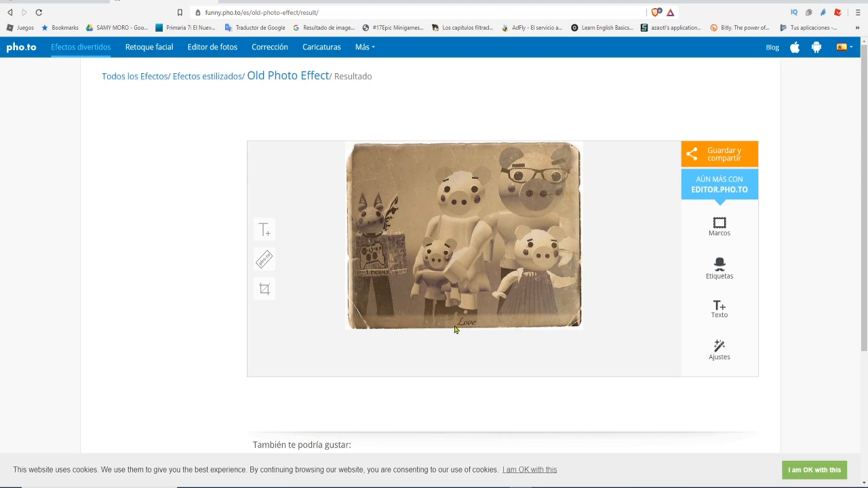
{"action": "mouse_move", "coordinate": [264, 290]}
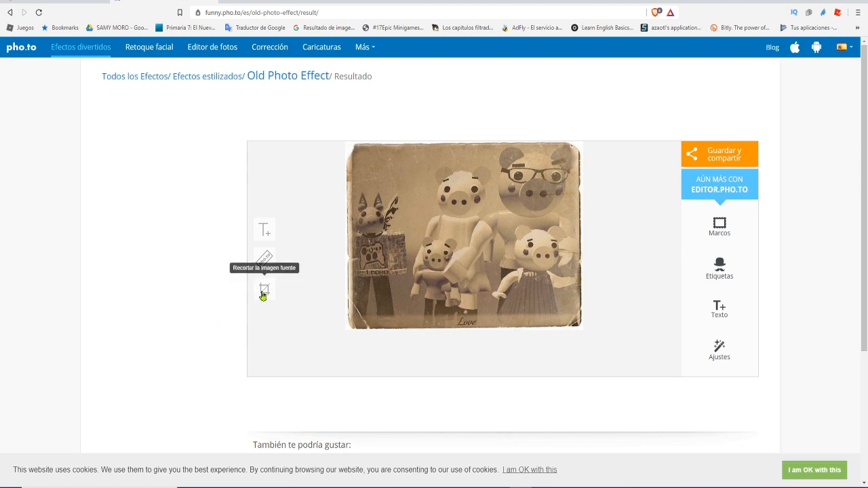
{"action": "mouse_move", "coordinate": [396, 398]}
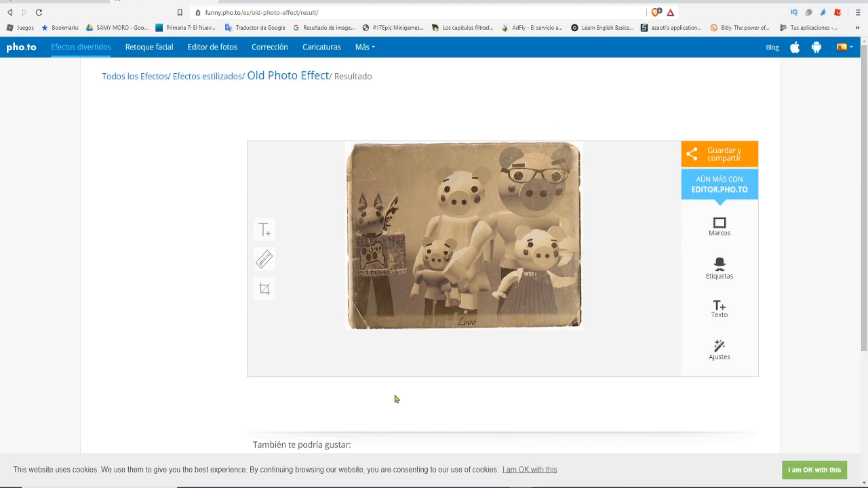
{"action": "mouse_move", "coordinate": [527, 352]}
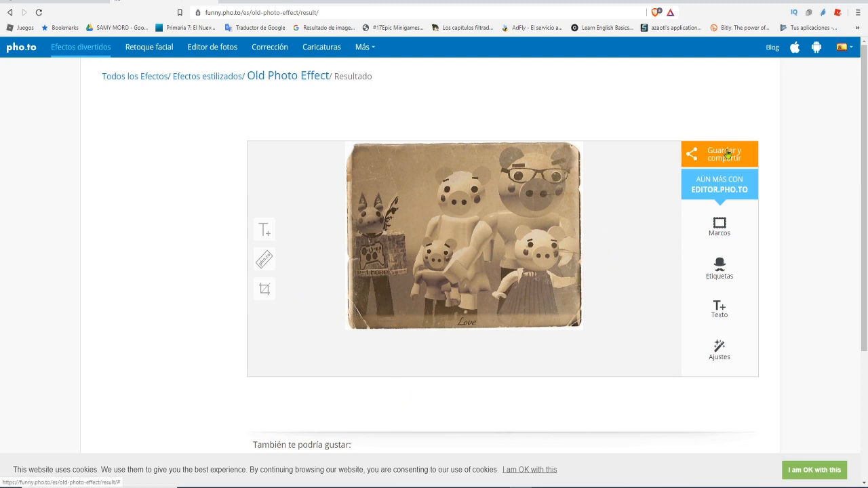
Open the captioned photo as a standalone image via Guardar y compartir and Descargar.
{"action": "left_click", "coordinate": [720, 154]}
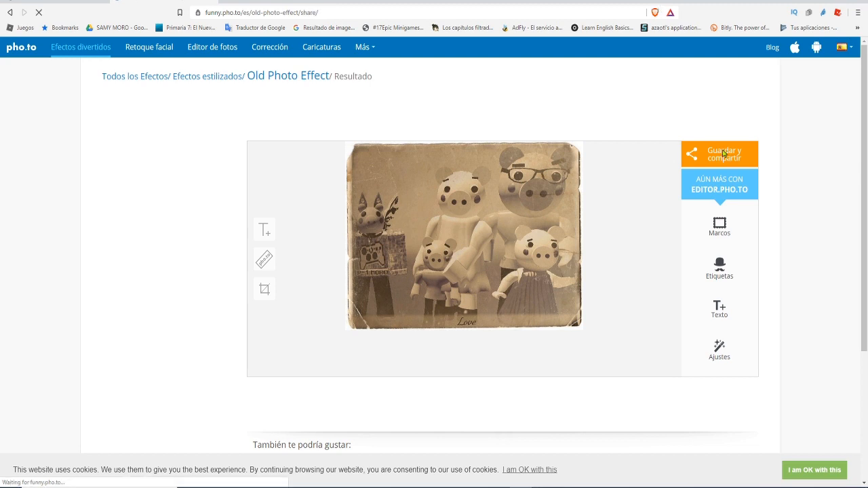
{"action": "left_click", "coordinate": [718, 154]}
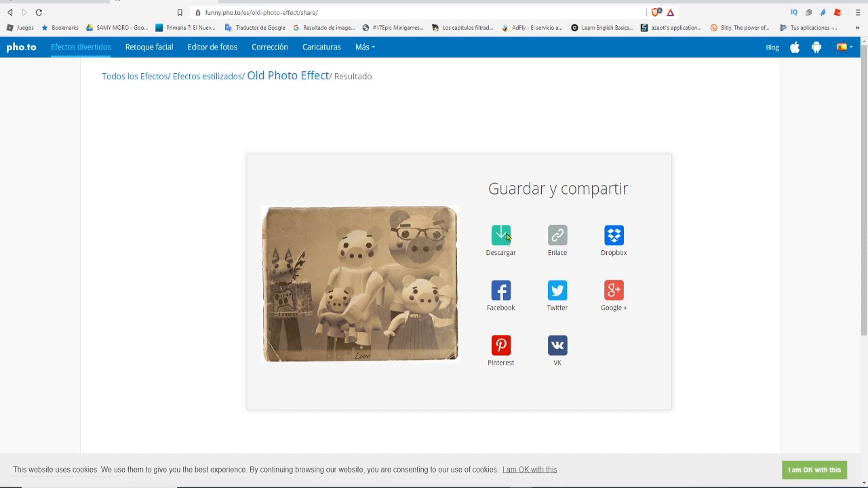
{"action": "left_click", "coordinate": [500, 236]}
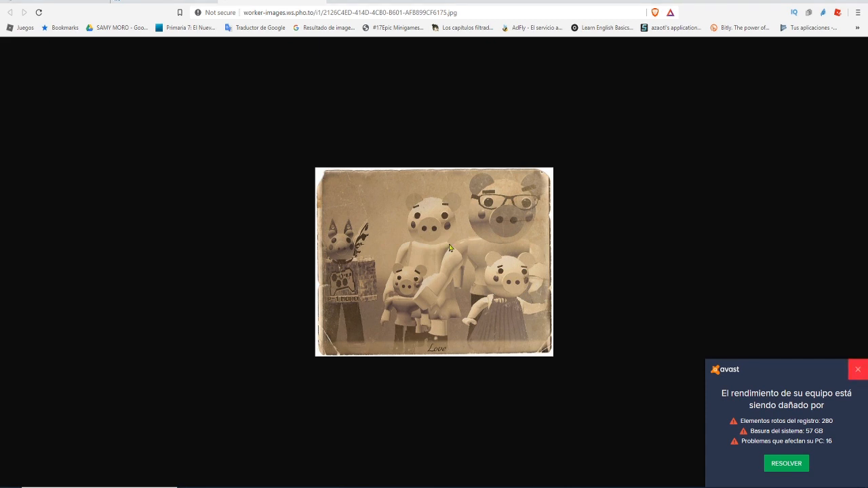
Save the image as 'family piggy2.jpg' in the Imágenes folder.
{"action": "left_click", "coordinate": [858, 370]}
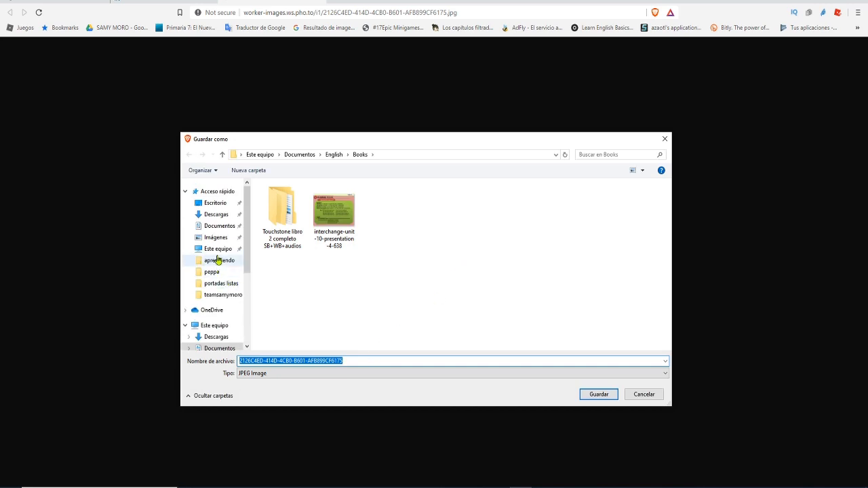
{"action": "left_click", "coordinate": [216, 237]}
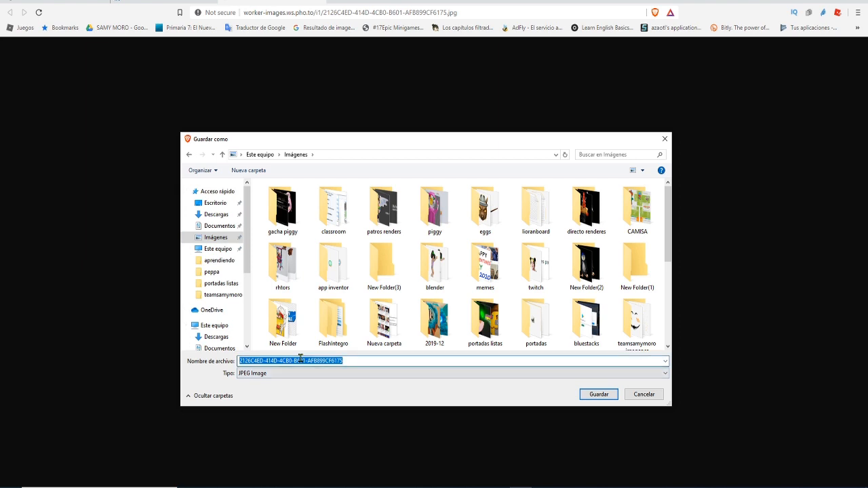
{"action": "type", "text": "family"}
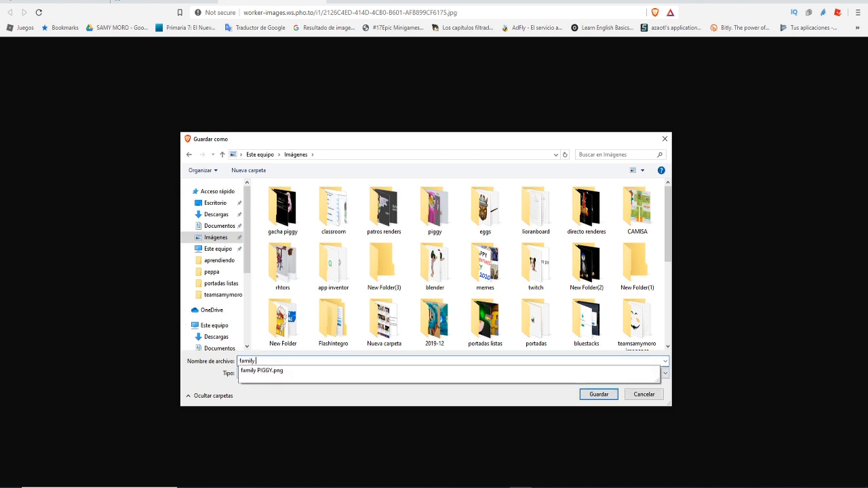
{"action": "left_click", "coordinate": [598, 394]}
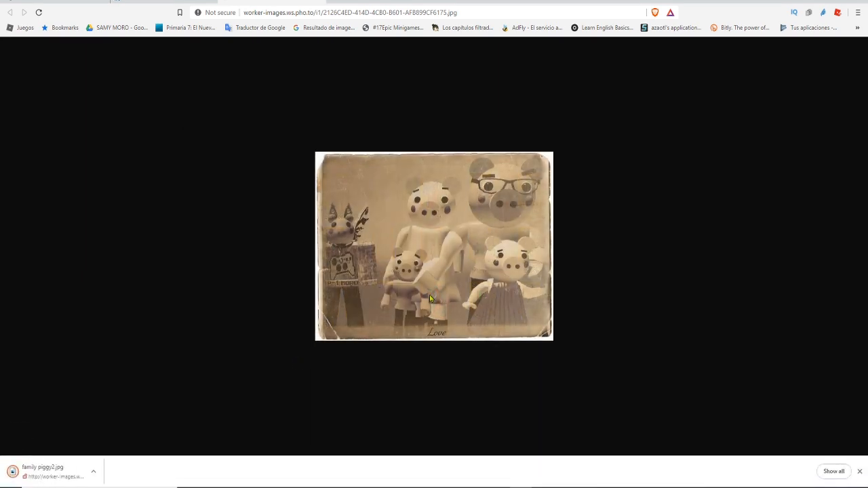
{"action": "mouse_move", "coordinate": [438, 301]}
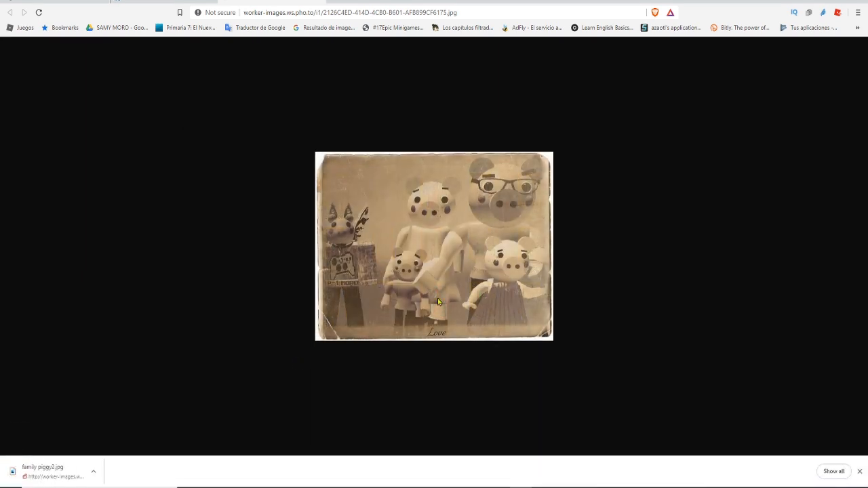